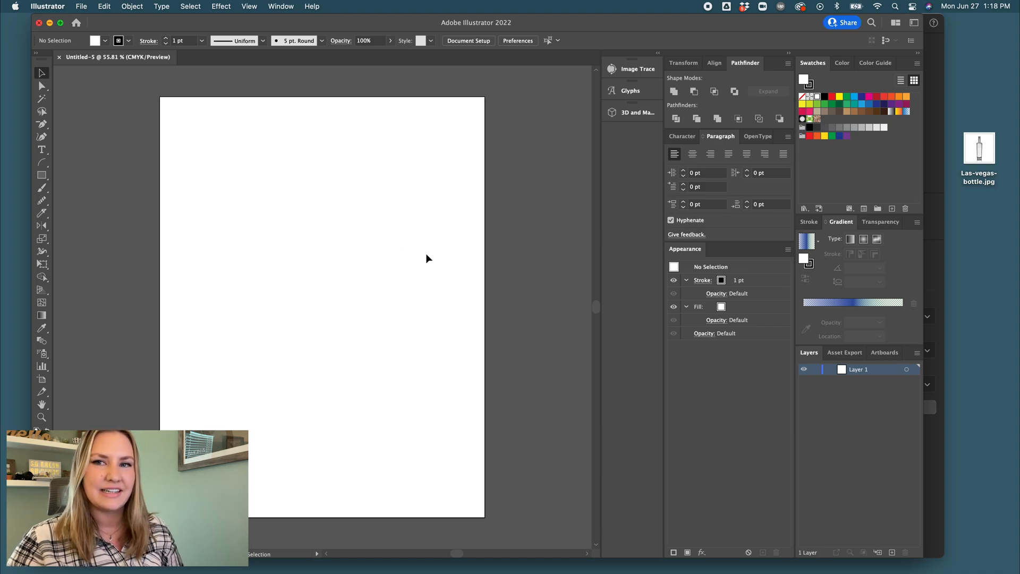
pyautogui.moveTo(456, 255)
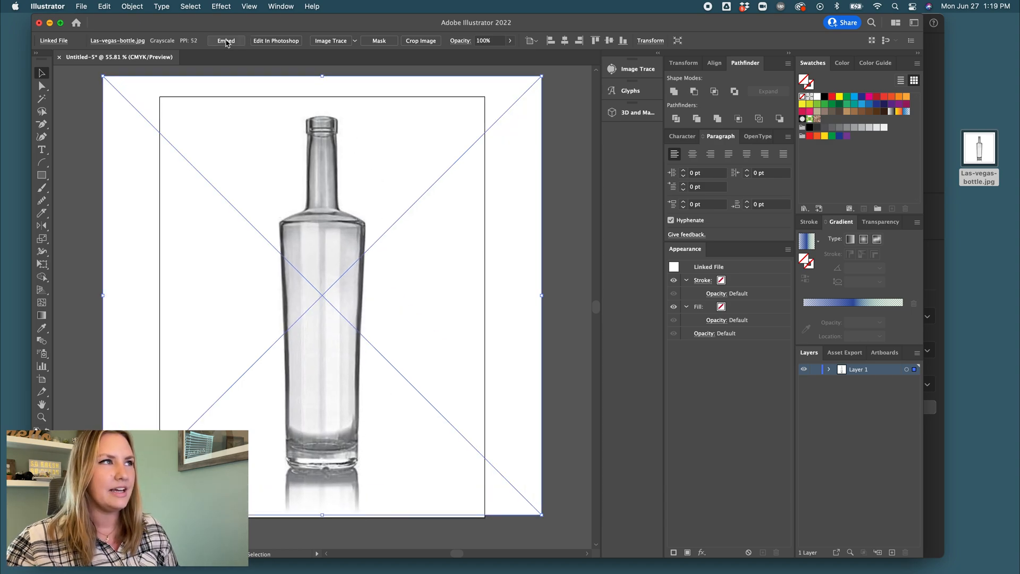
# - Embed the placed bottle photo and name the layers Art (top) and Reference (bottom)
pyautogui.click(225, 40)
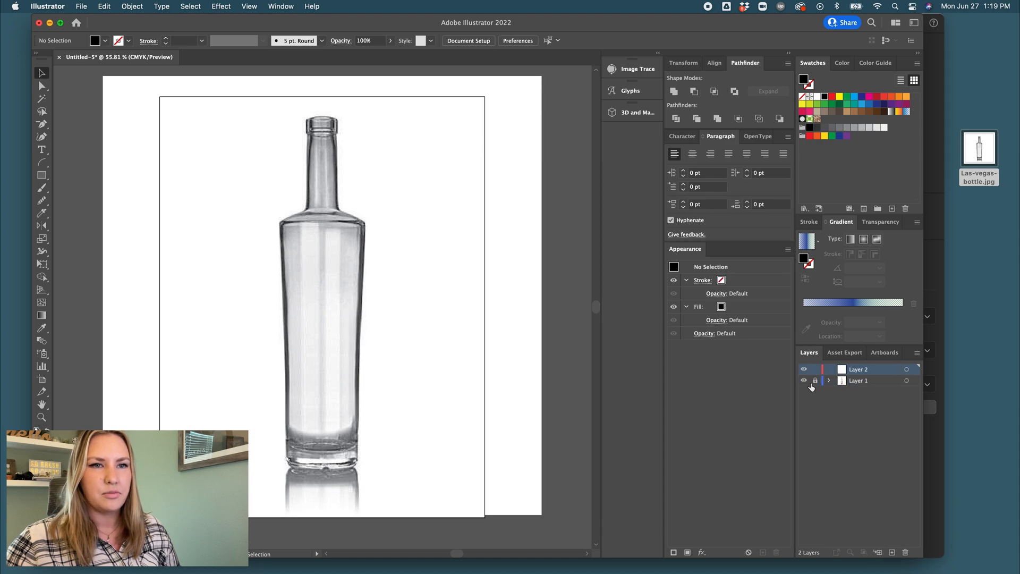
pyautogui.doubleClick(858, 380)
pyautogui.write('Reference')
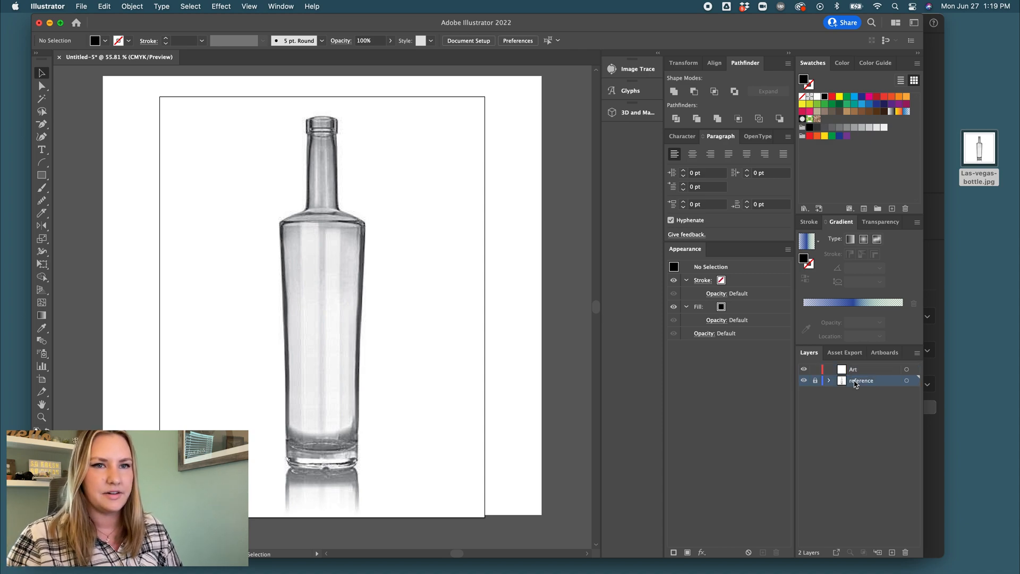
pyautogui.doubleClick(861, 380)
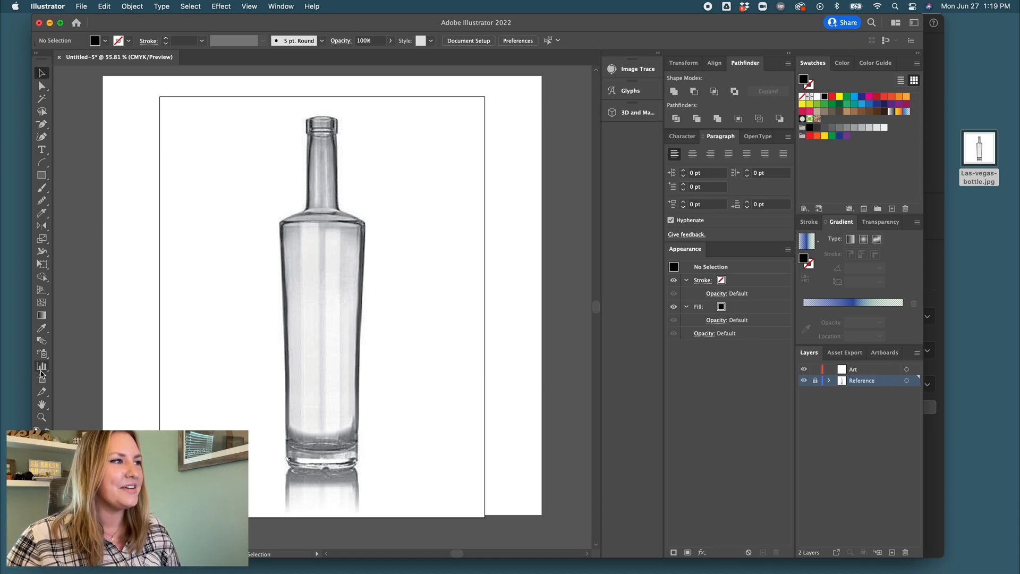
# - Draw a rectangle spanning the bottle's shoulders on the Art layer
pyautogui.click(42, 176)
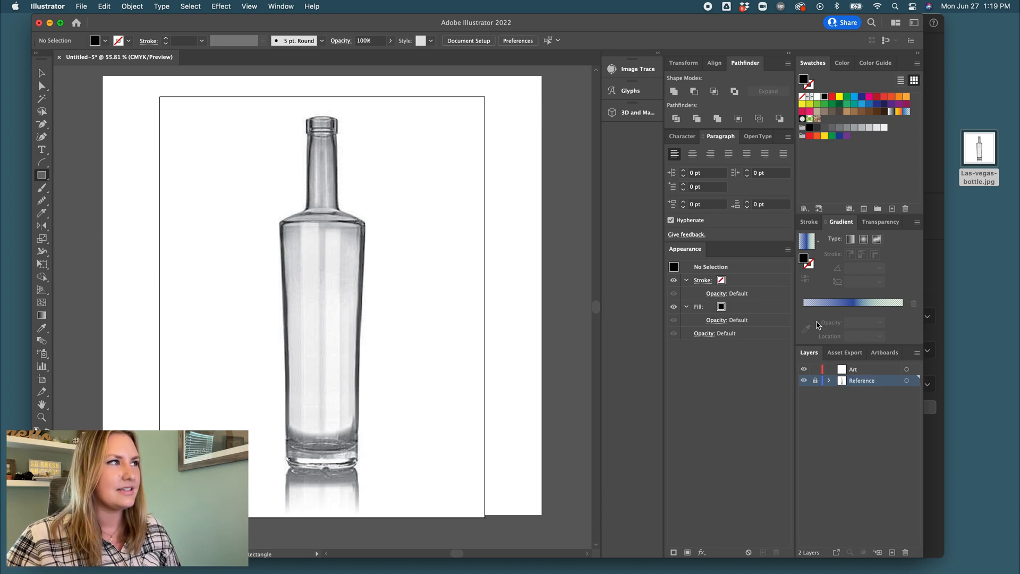
pyautogui.click(852, 370)
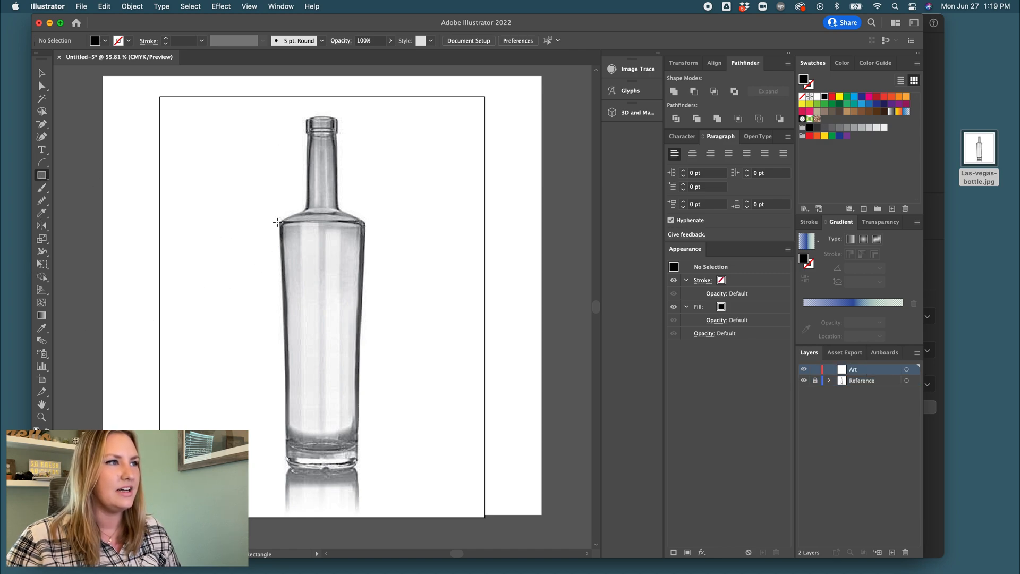
pyautogui.moveTo(279, 222); pyautogui.dragTo(363, 233)
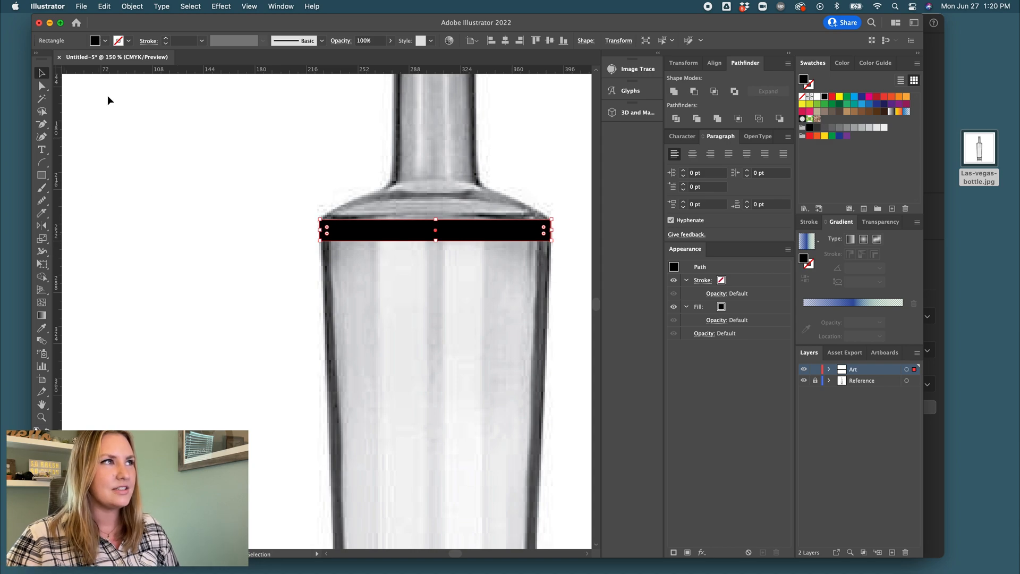
# - Place a vertical guide through the rectangle's centre to mark the bottle's centre line
pyautogui.click(281, 5)
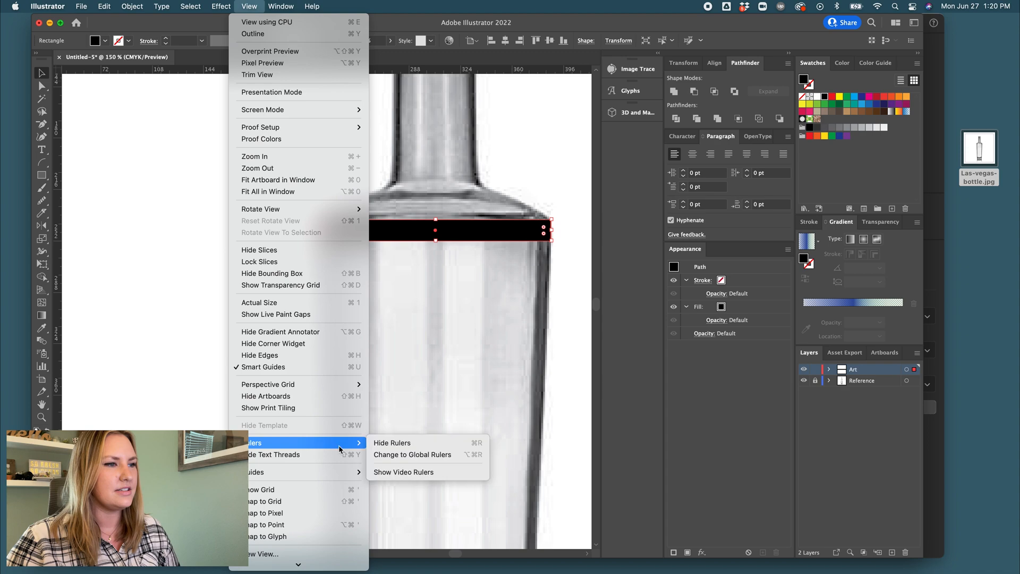
pyautogui.moveTo(380, 447)
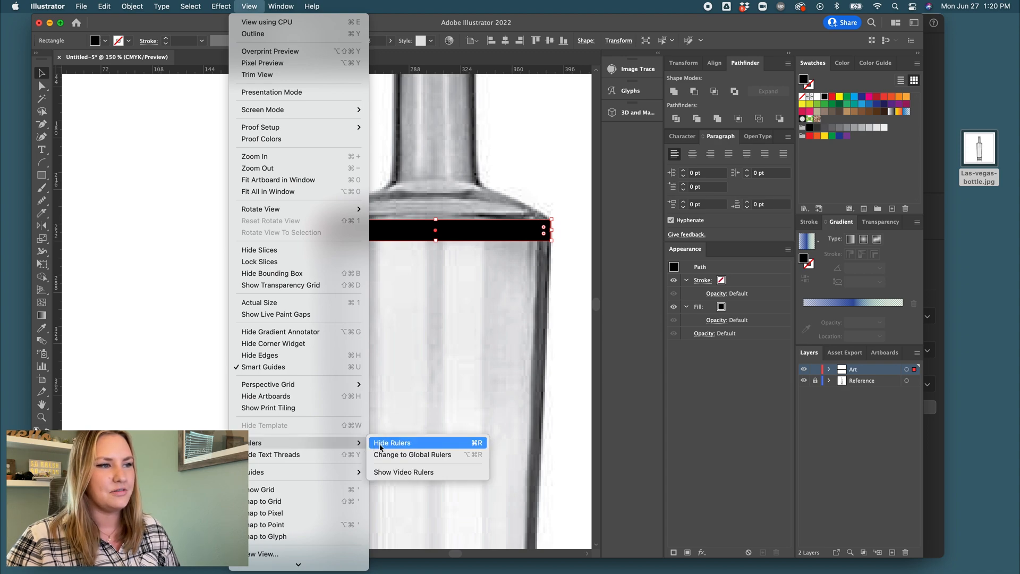
pyautogui.click(391, 442)
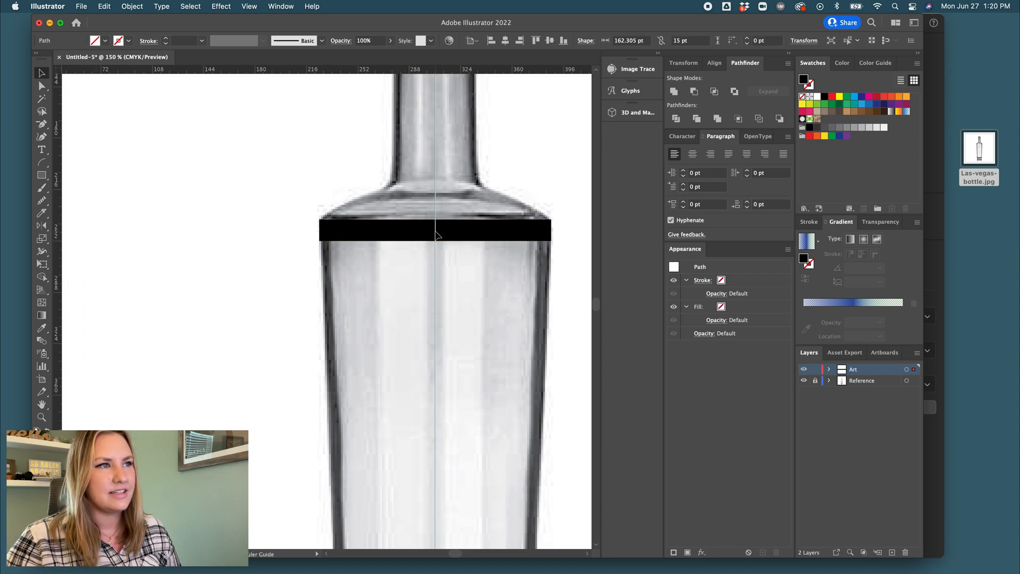
pyautogui.click(436, 230)
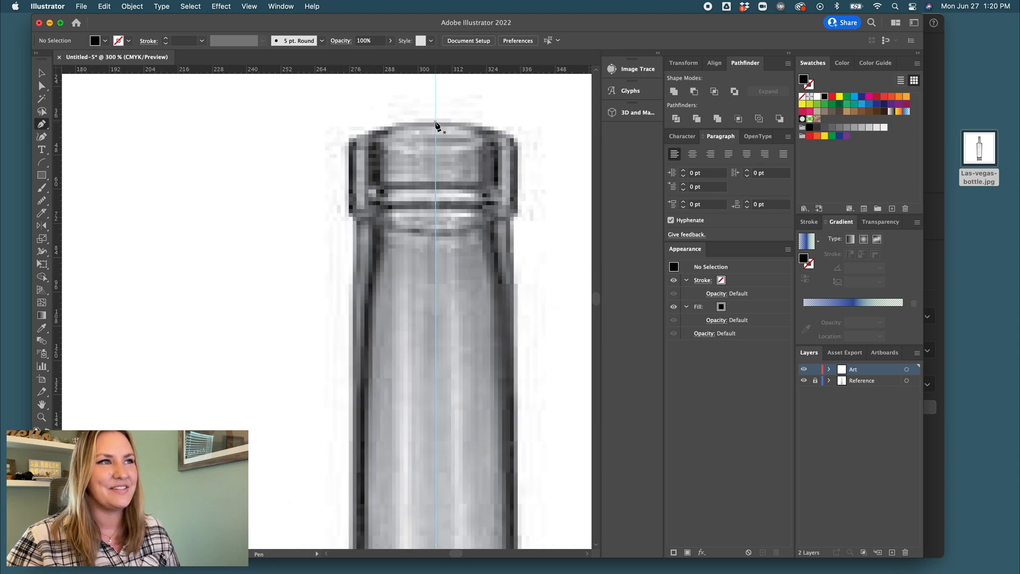
# - Pen the profile from the top on the guide along the rim, lip corner and down the neck
pyautogui.moveTo(436, 123); pyautogui.dragTo(476, 123)
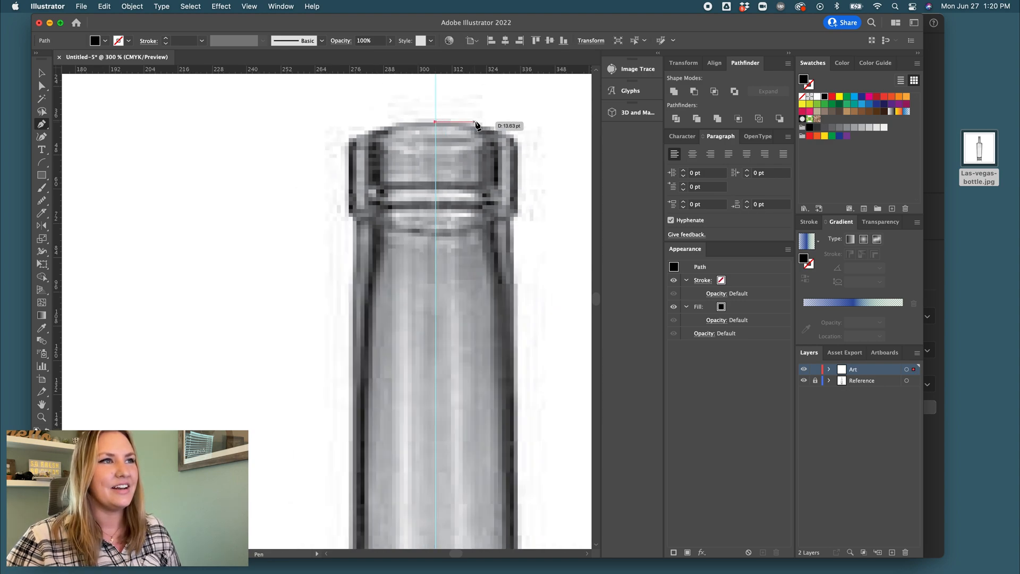
pyautogui.moveTo(474, 123); pyautogui.dragTo(520, 123)
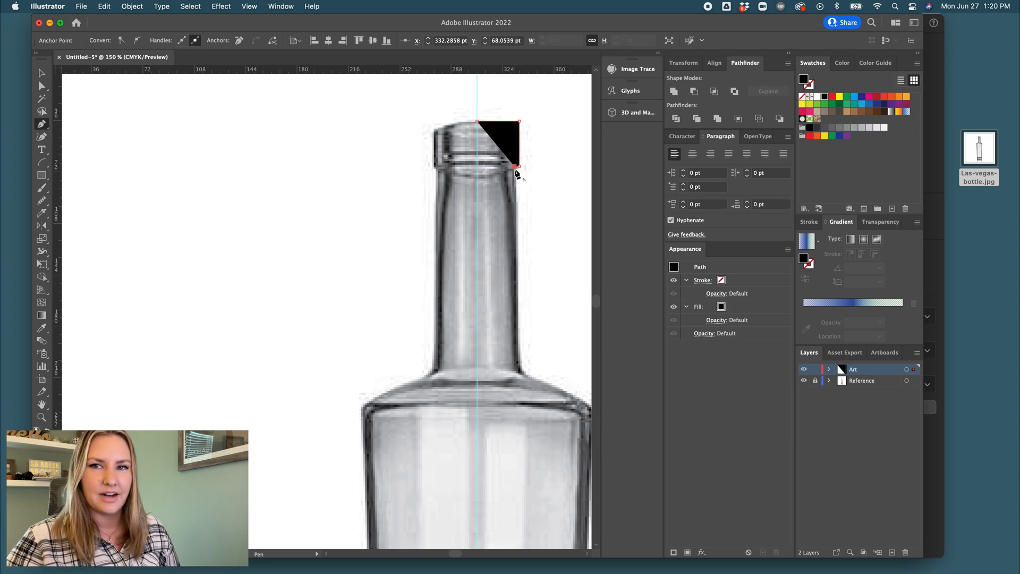
pyautogui.moveTo(518, 167); pyautogui.dragTo(520, 252)
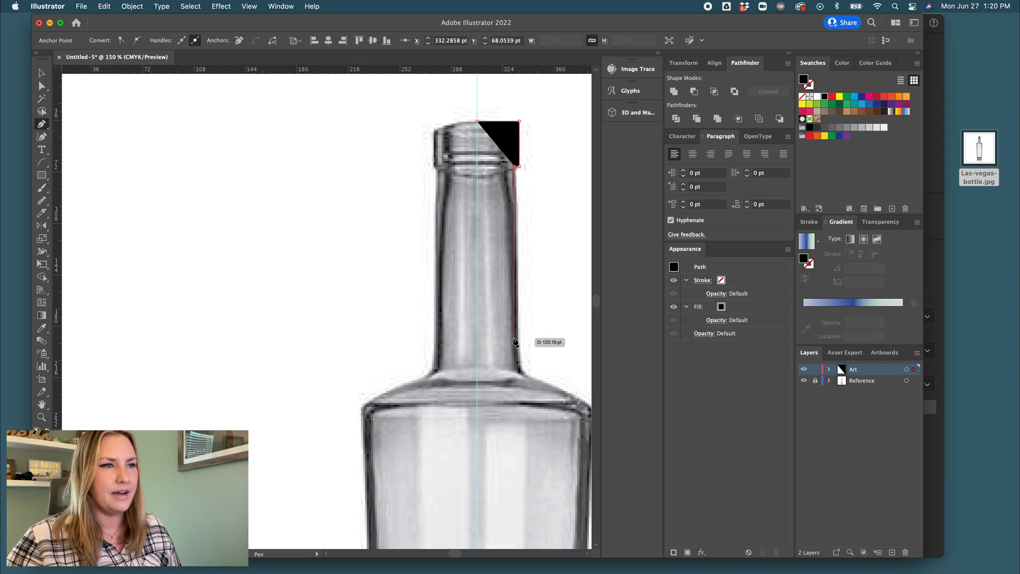
pyautogui.click(519, 347)
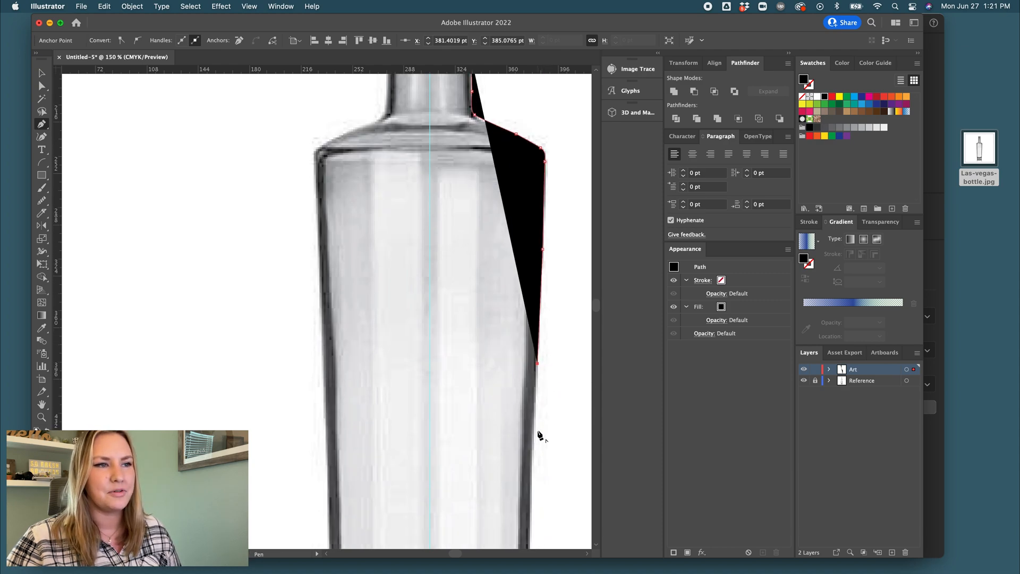
pyautogui.scroll(-3)
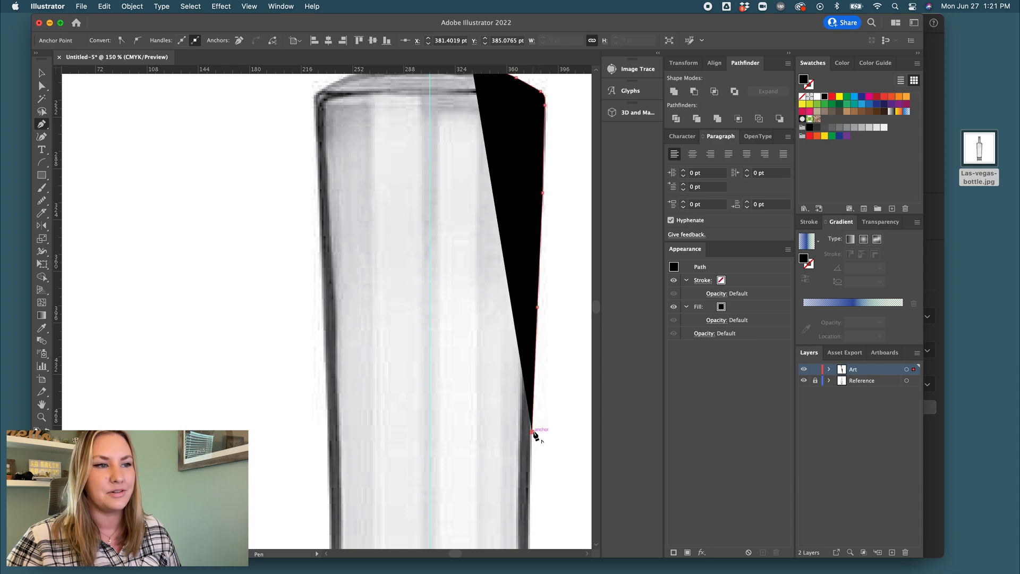
pyautogui.scroll(-3)
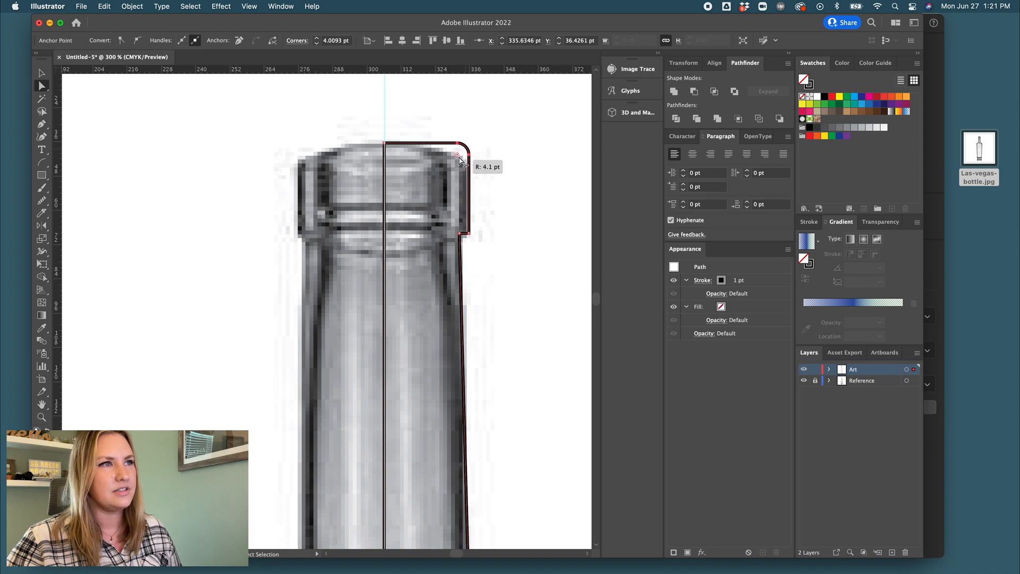
# - Round the corner at the bottle's lip progressively with the live corner widget
pyautogui.moveTo(457, 156); pyautogui.dragTo(457, 162)
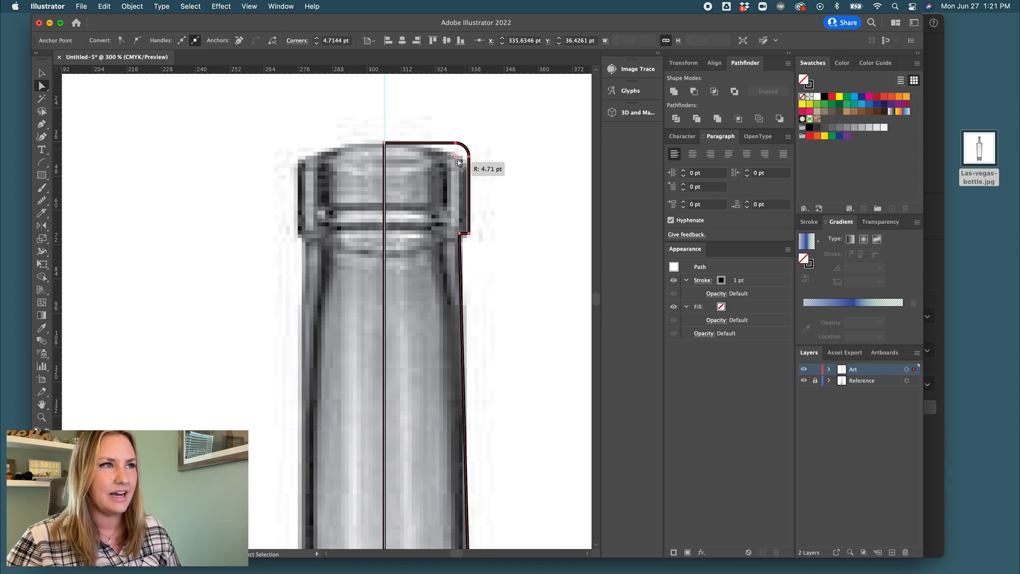
pyautogui.moveTo(456, 158); pyautogui.dragTo(455, 161)
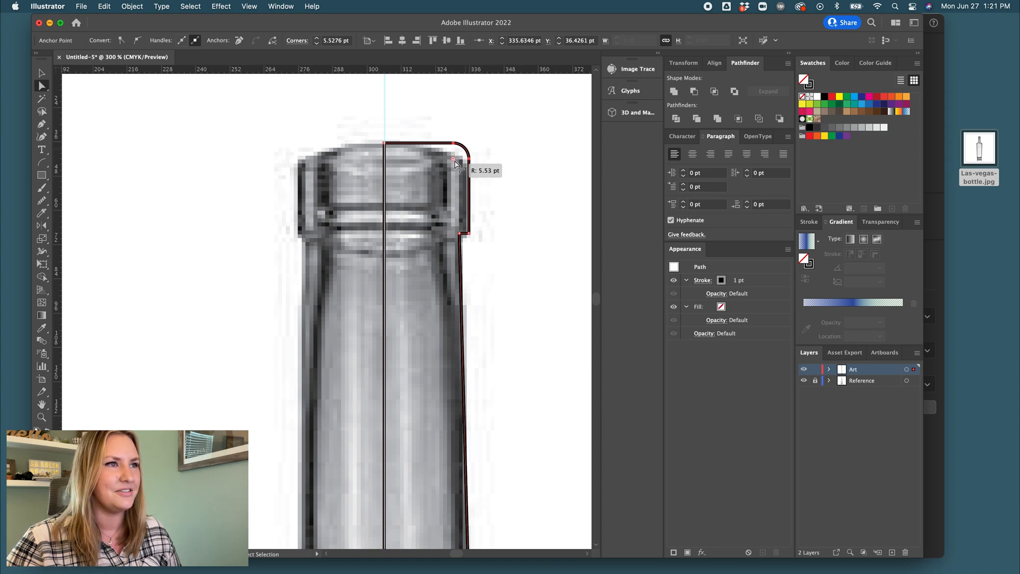
pyautogui.moveTo(454, 159); pyautogui.dragTo(459, 226)
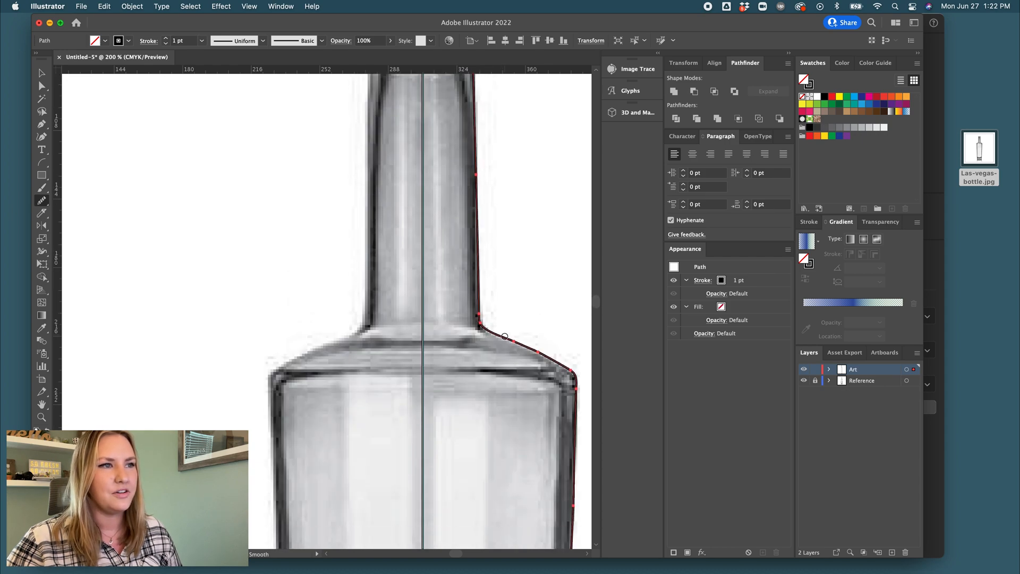
pyautogui.scroll(-3)
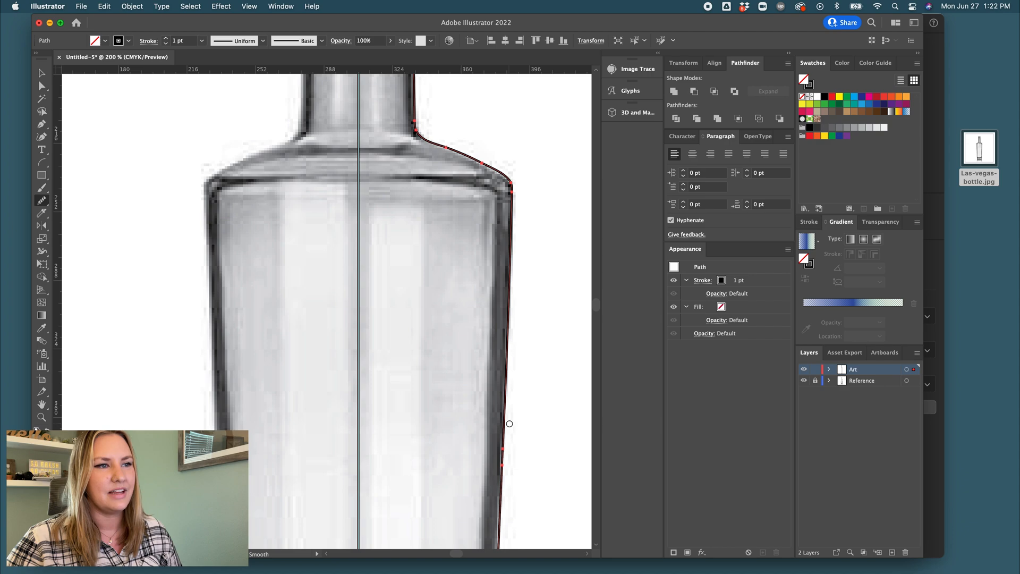
pyautogui.moveTo(523, 390)
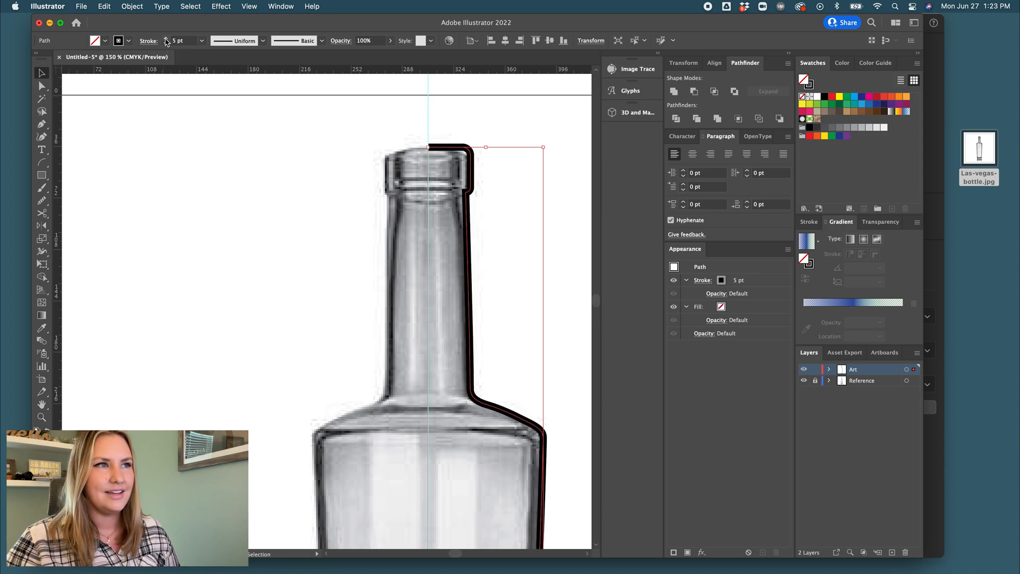
# - Increase the profile path's stroke weight to 6 pt
pyautogui.click(169, 38)
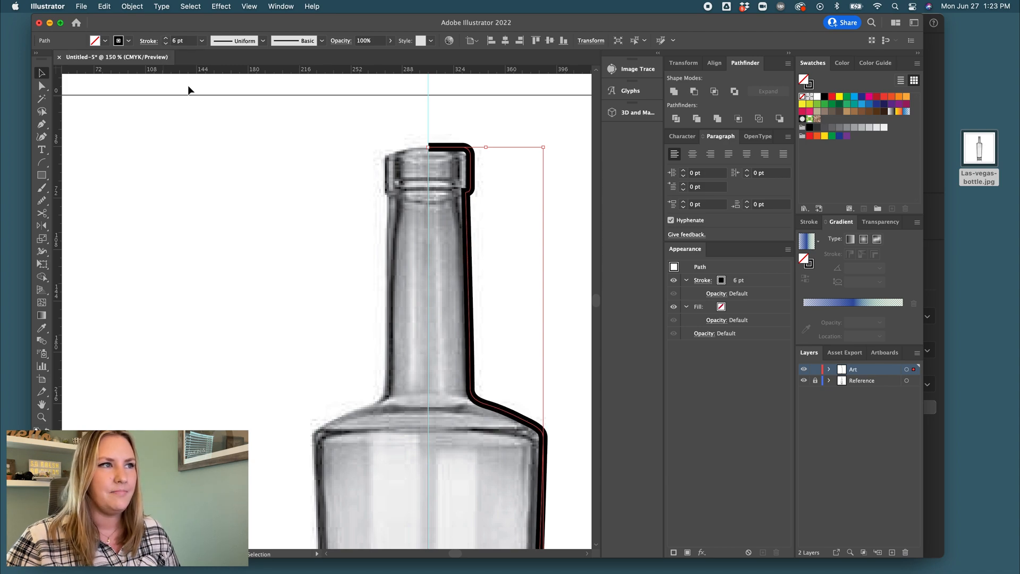
pyautogui.moveTo(395, 274)
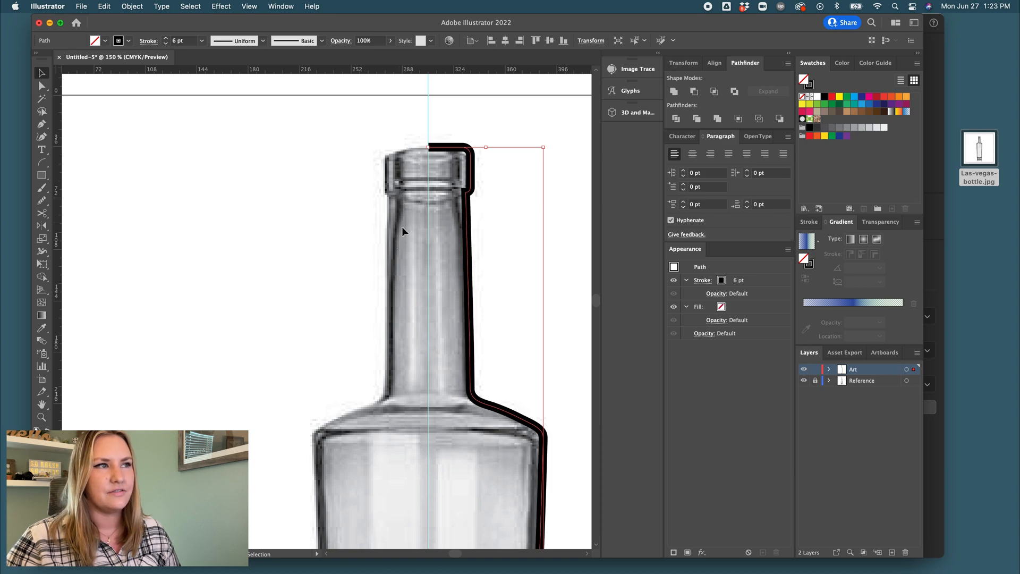
pyautogui.moveTo(395, 264)
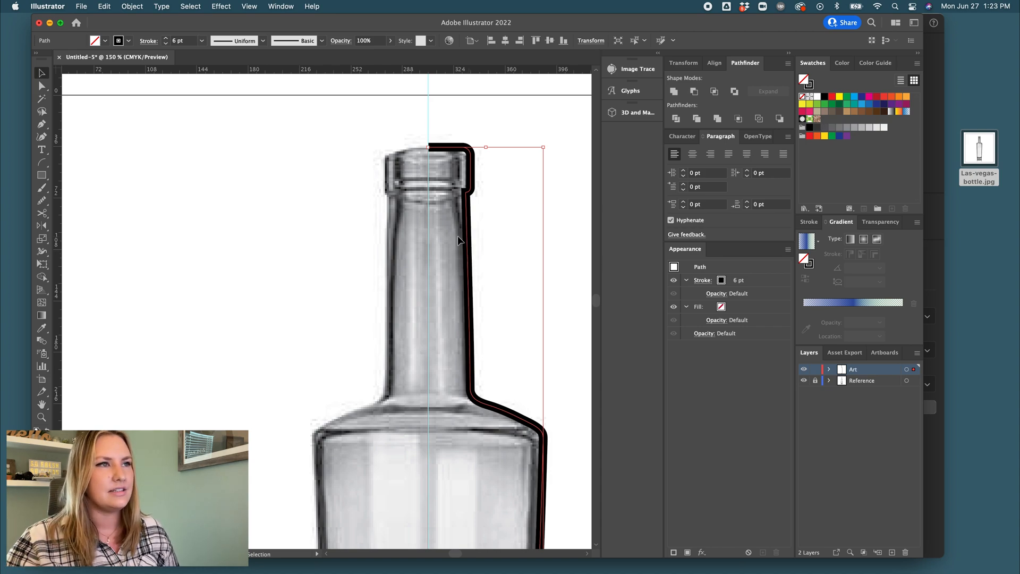
pyautogui.moveTo(466, 240)
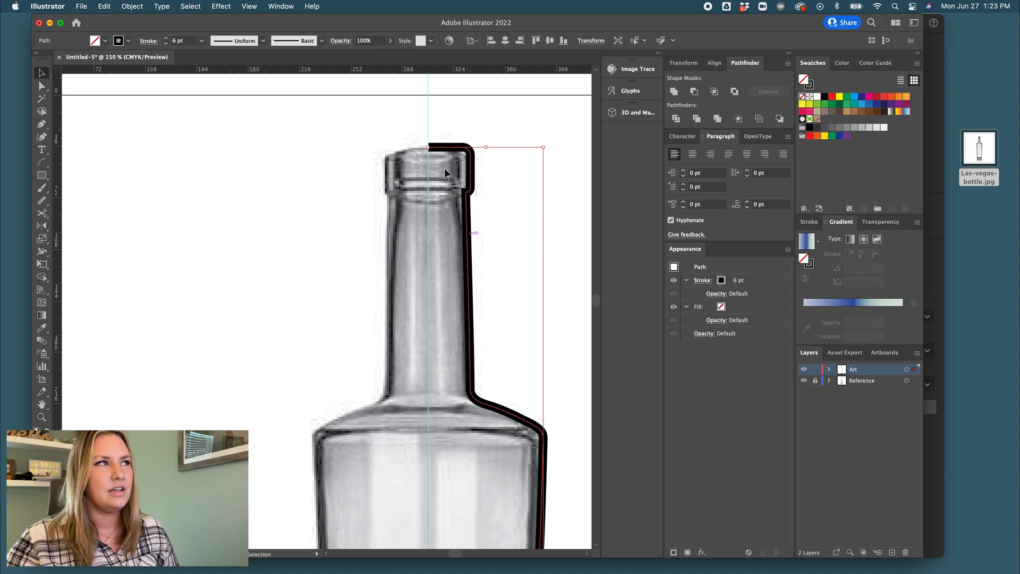
# - Reshape the outline's bottom corner and move its end point onto the centre guide
pyautogui.click(133, 7)
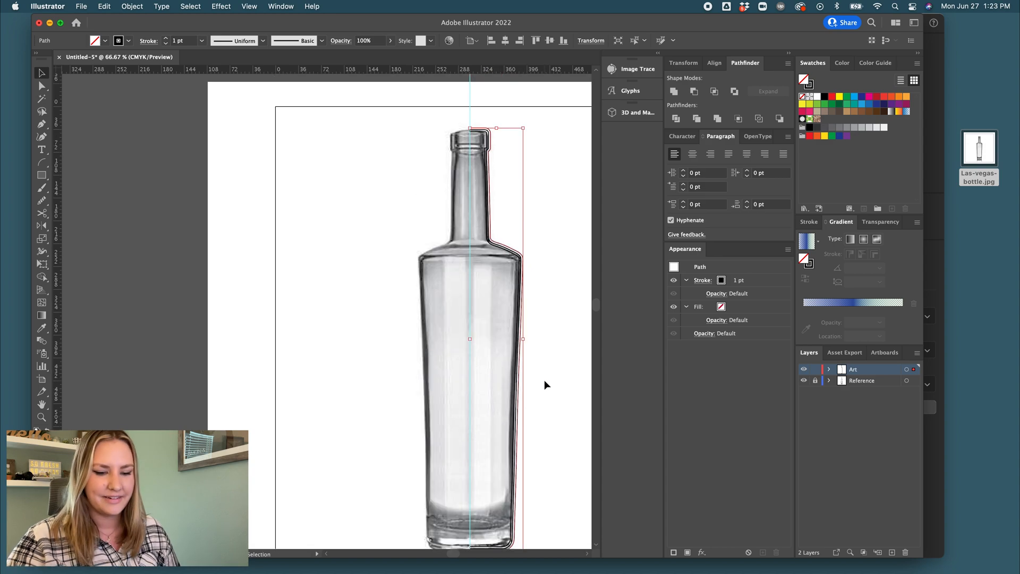
pyautogui.click(471, 119)
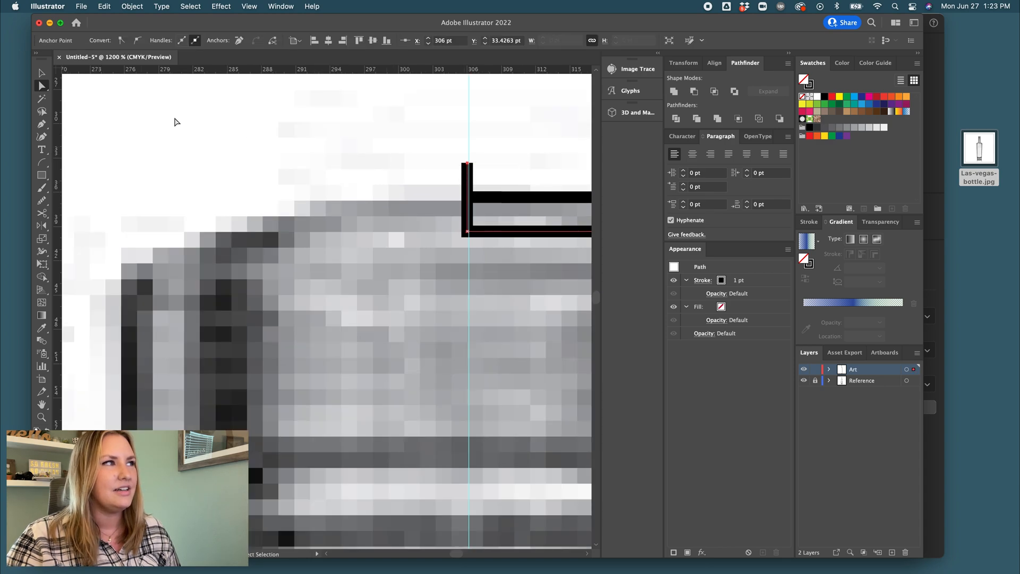
pyautogui.moveTo(41, 86)
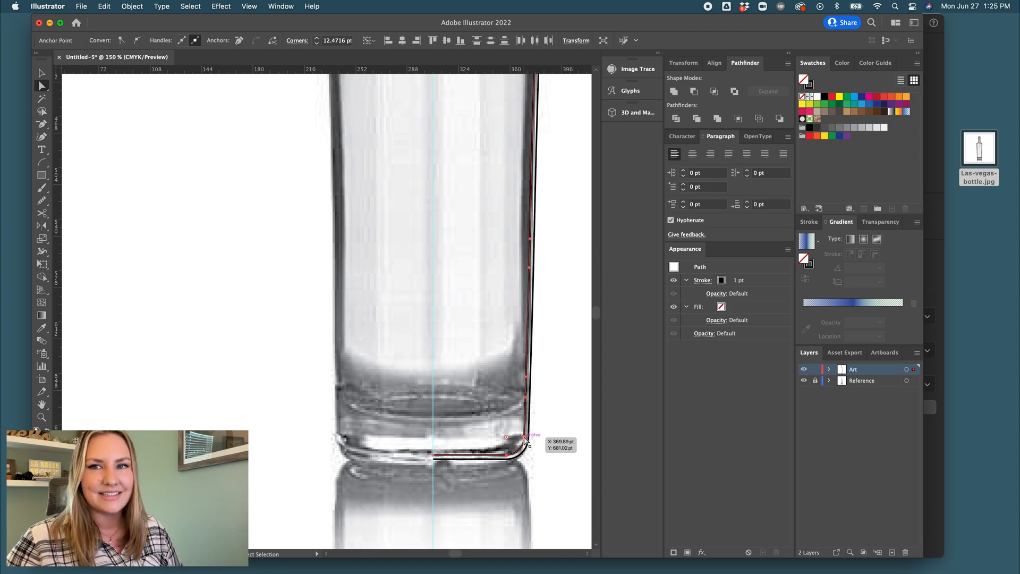
pyautogui.moveTo(525, 437); pyautogui.dragTo(525, 402)
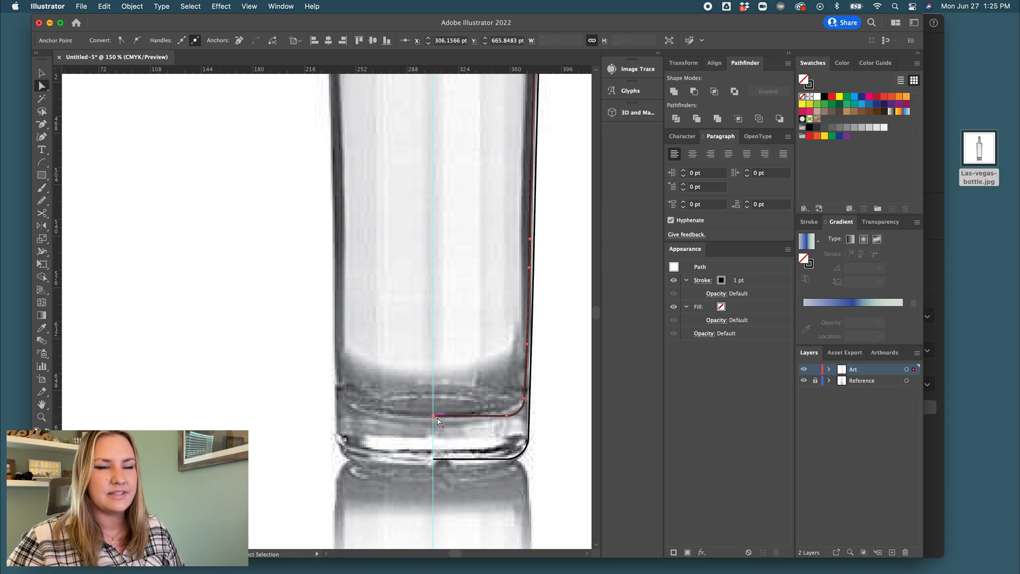
pyautogui.moveTo(437, 420); pyautogui.dragTo(437, 413)
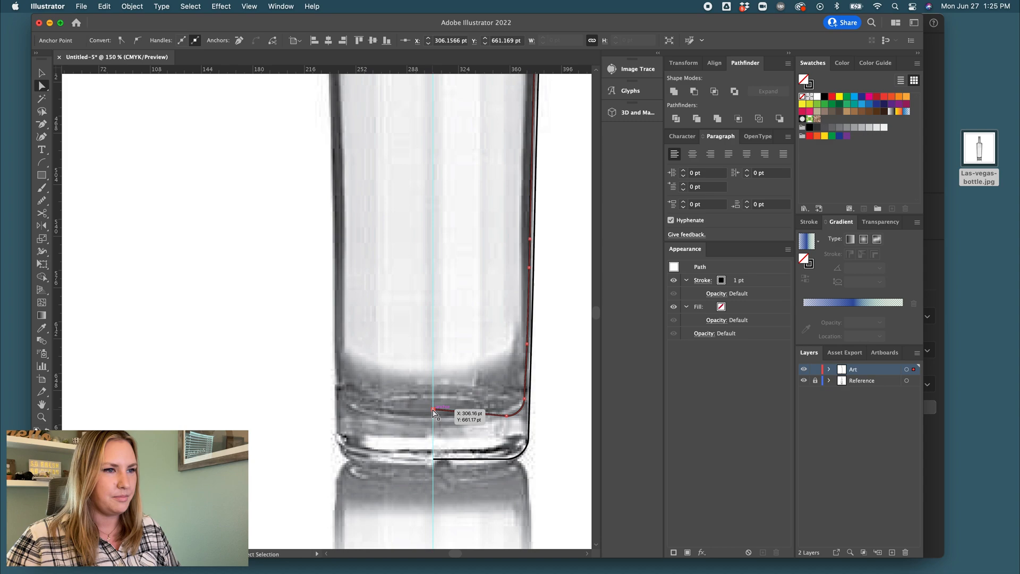
pyautogui.moveTo(482, 406)
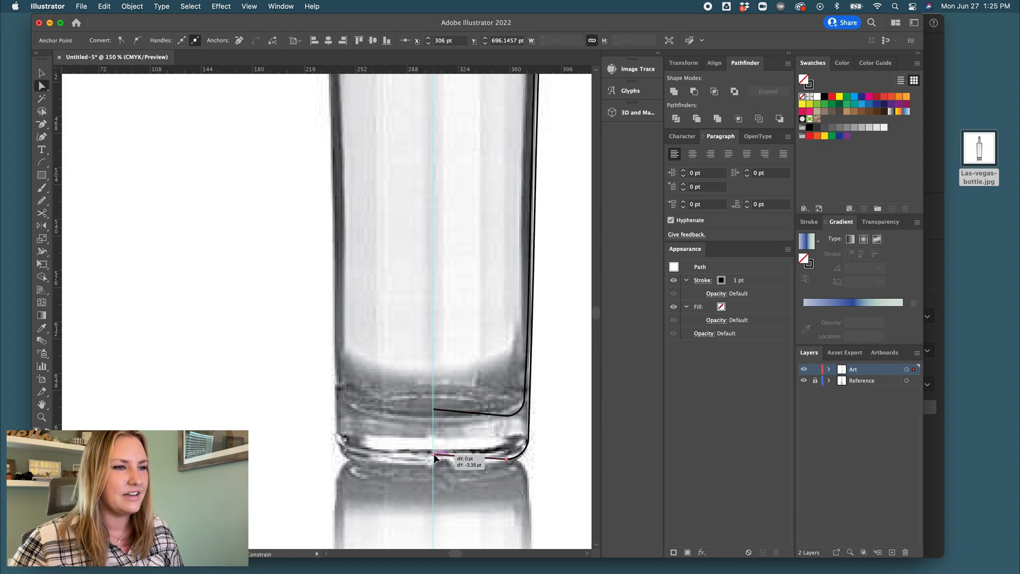
# - Lower the base segment to the bottle's bottom edge and select it for refinement
pyautogui.moveTo(436, 459); pyautogui.dragTo(546, 459)
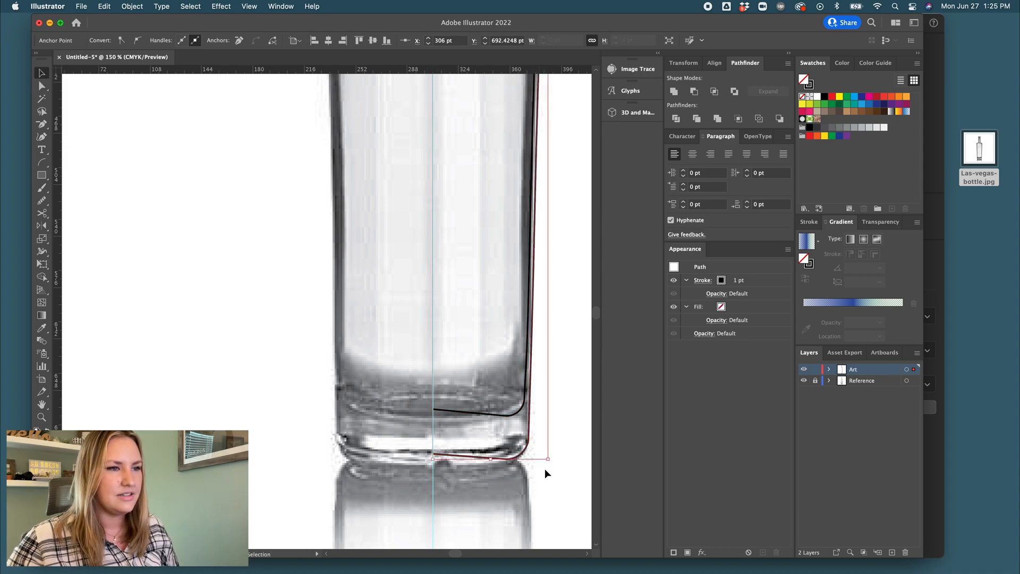
pyautogui.click(439, 412)
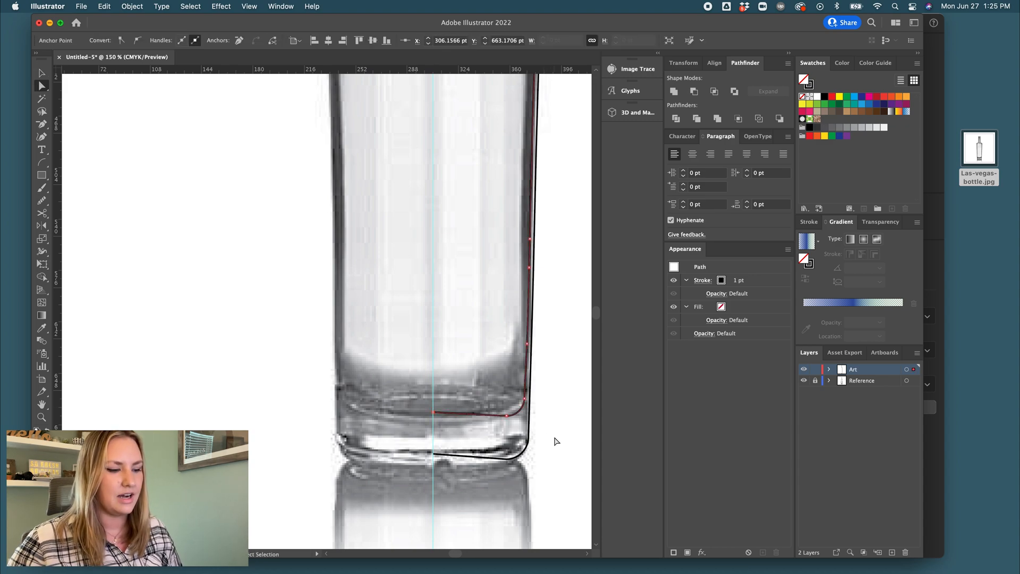
pyautogui.click(557, 459)
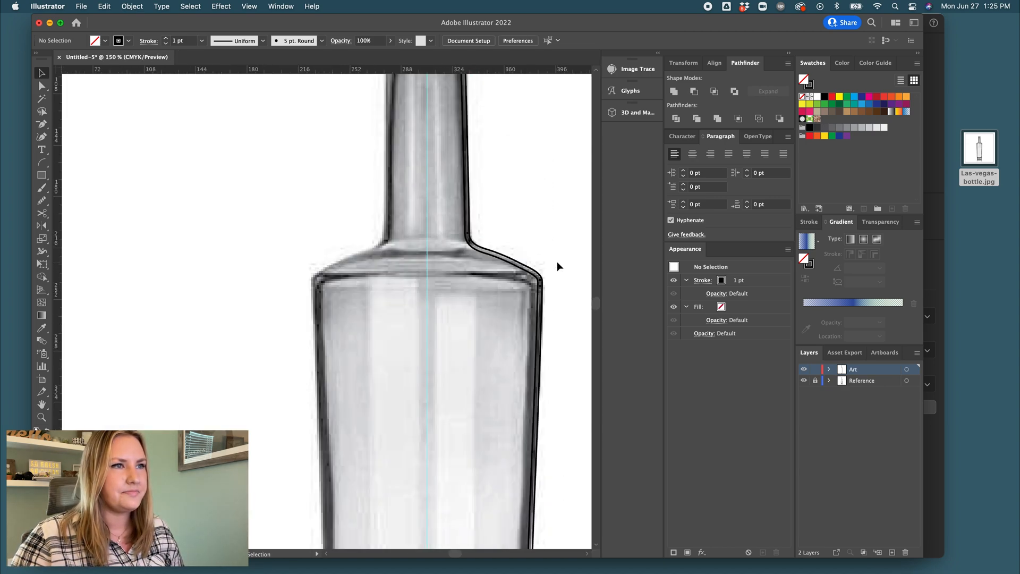
pyautogui.scroll(-3)
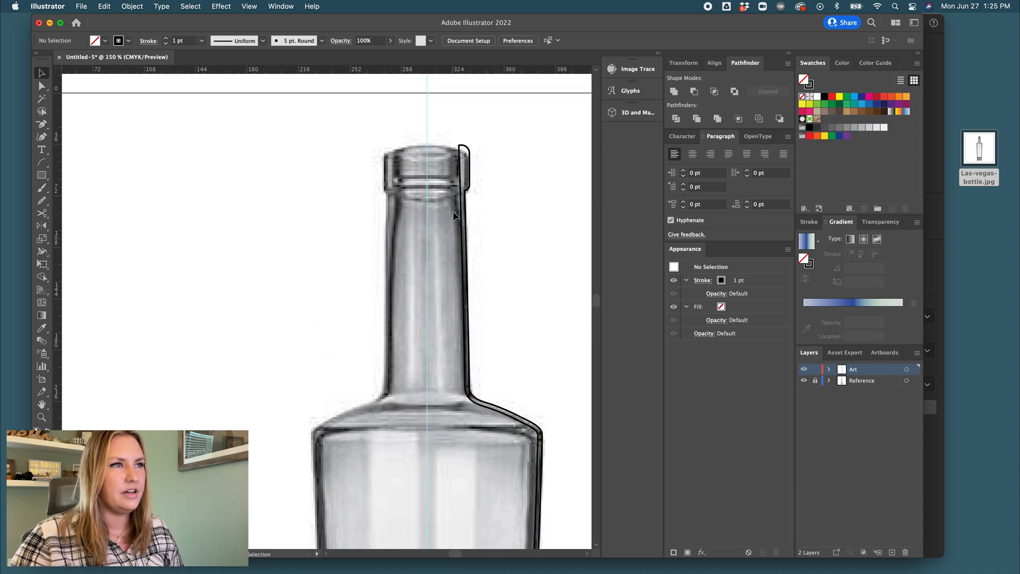
pyautogui.moveTo(507, 255)
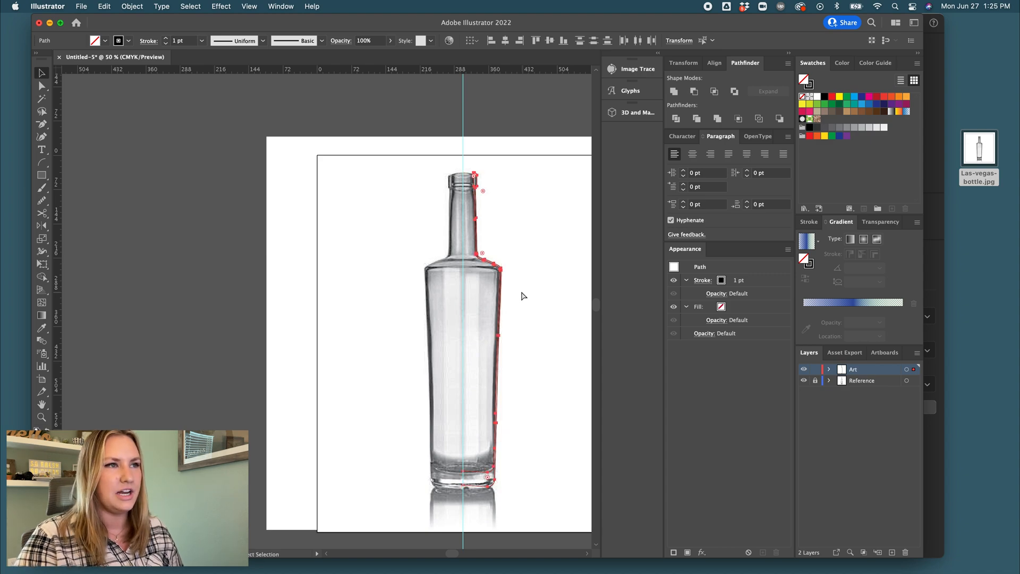
pyautogui.click(41, 74)
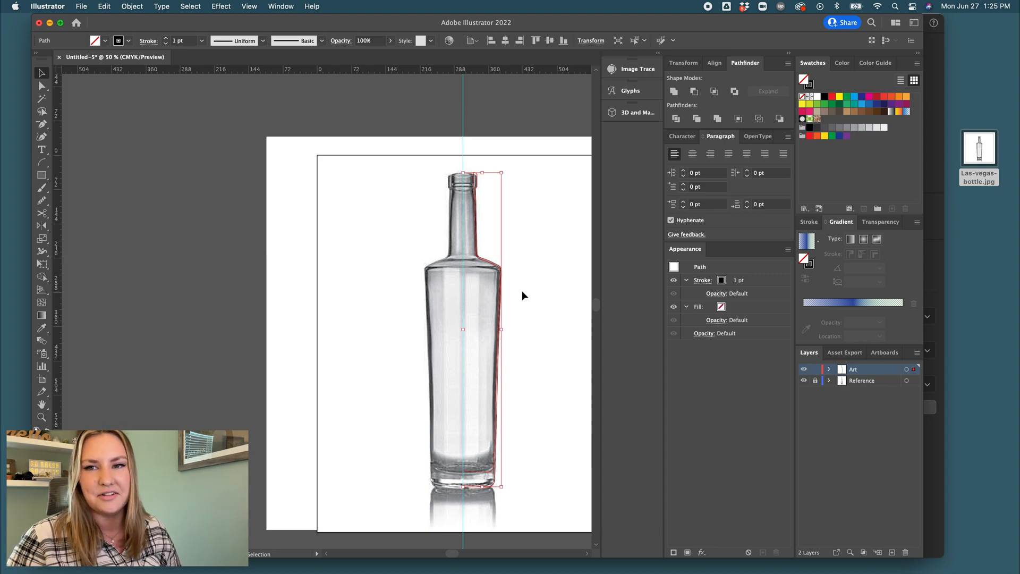
pyautogui.moveTo(531, 294)
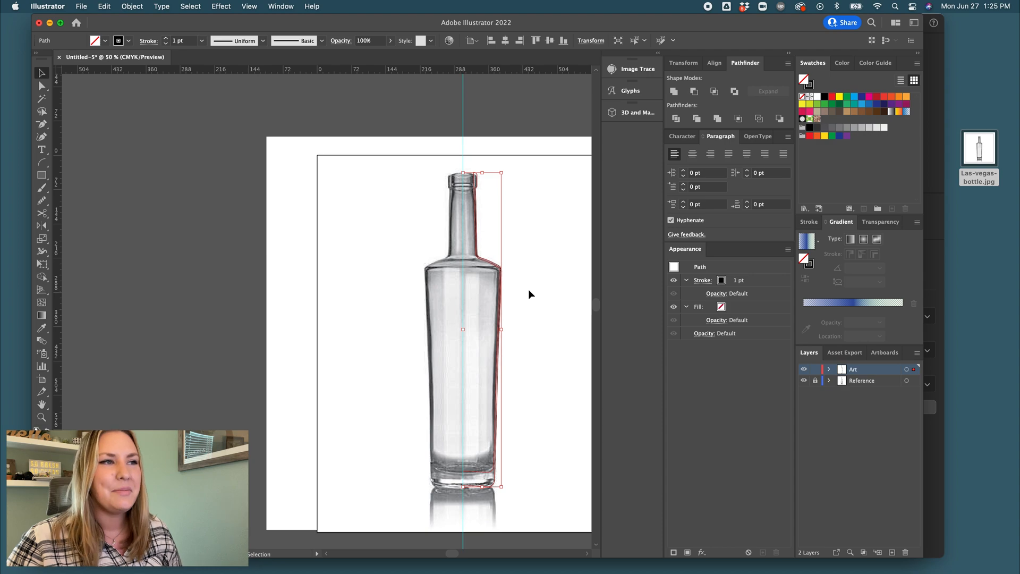
pyautogui.moveTo(533, 293)
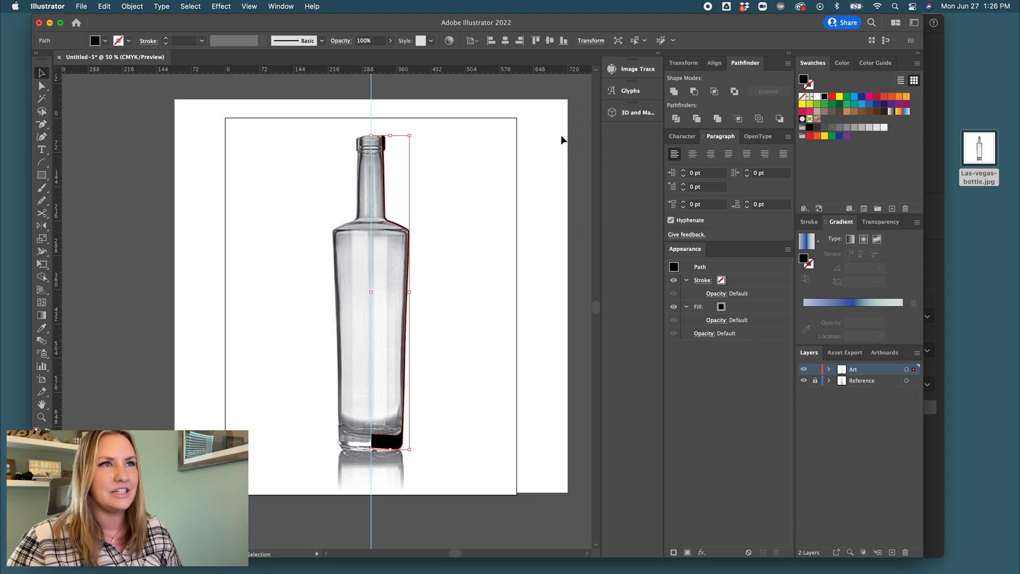
pyautogui.moveTo(627, 115)
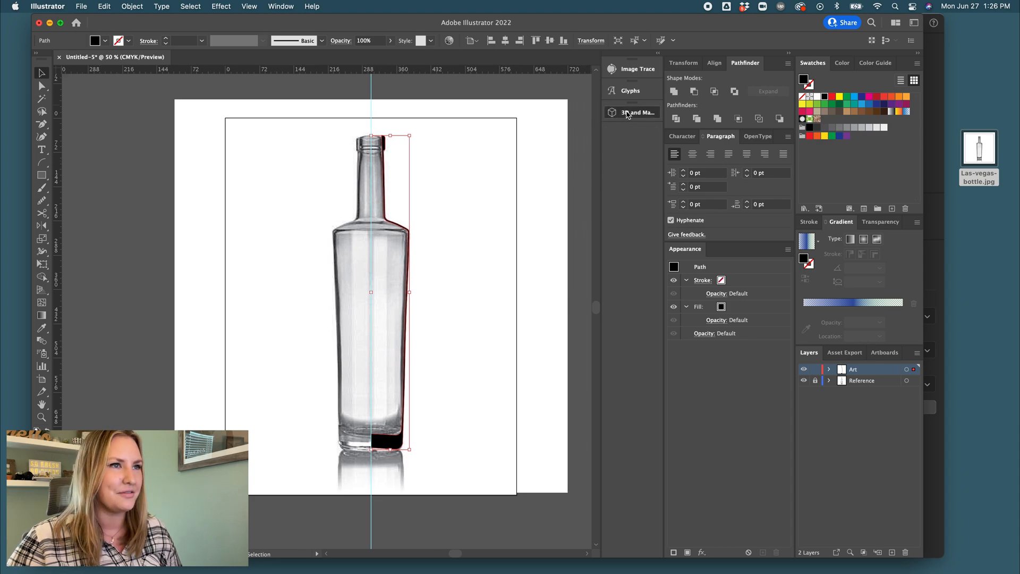
# - Revolve the profile into a 3D bottle via 3D and Materials and tilt it to -45°
pyautogui.click(629, 113)
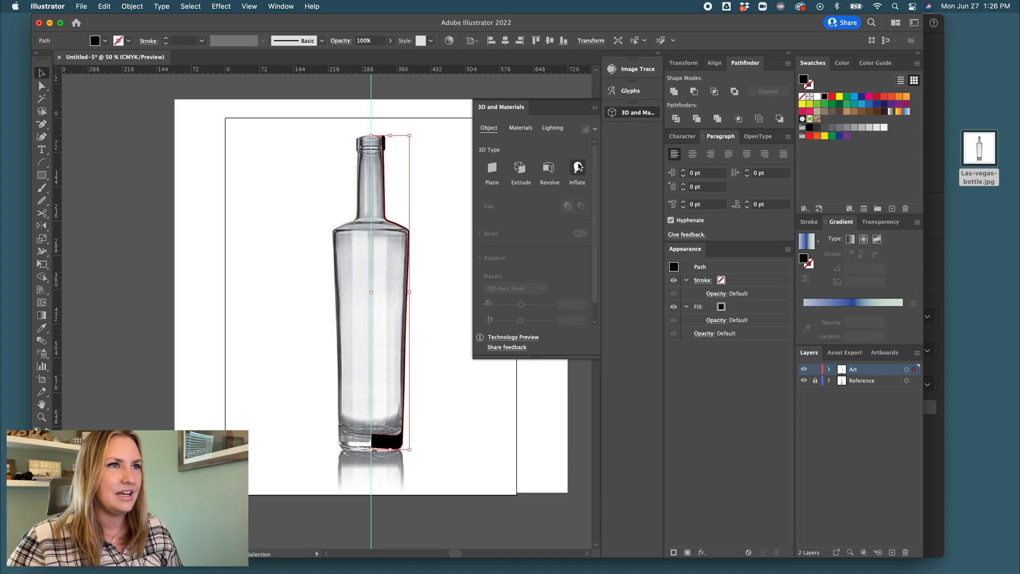
pyautogui.click(549, 168)
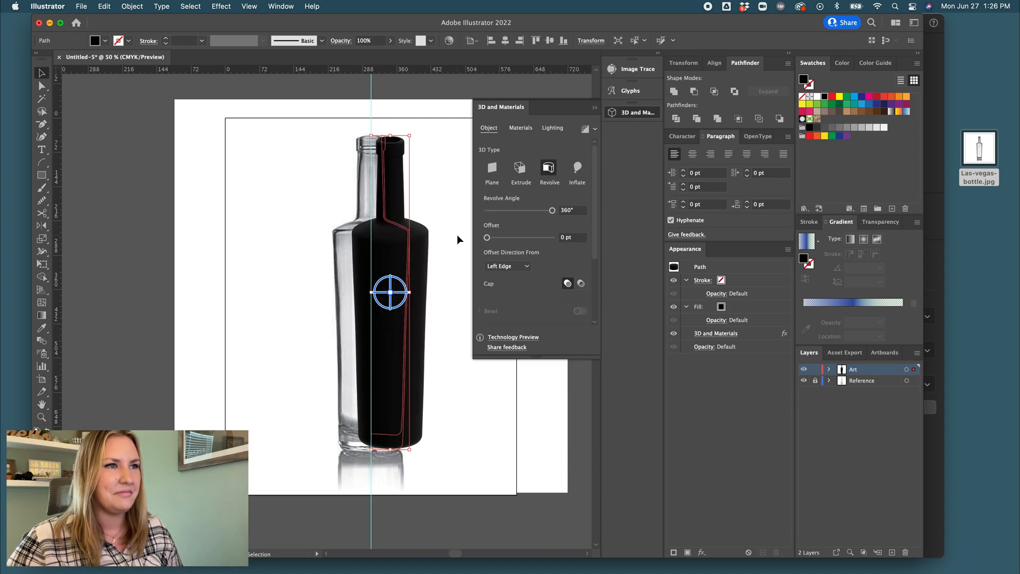
pyautogui.scroll(-3)
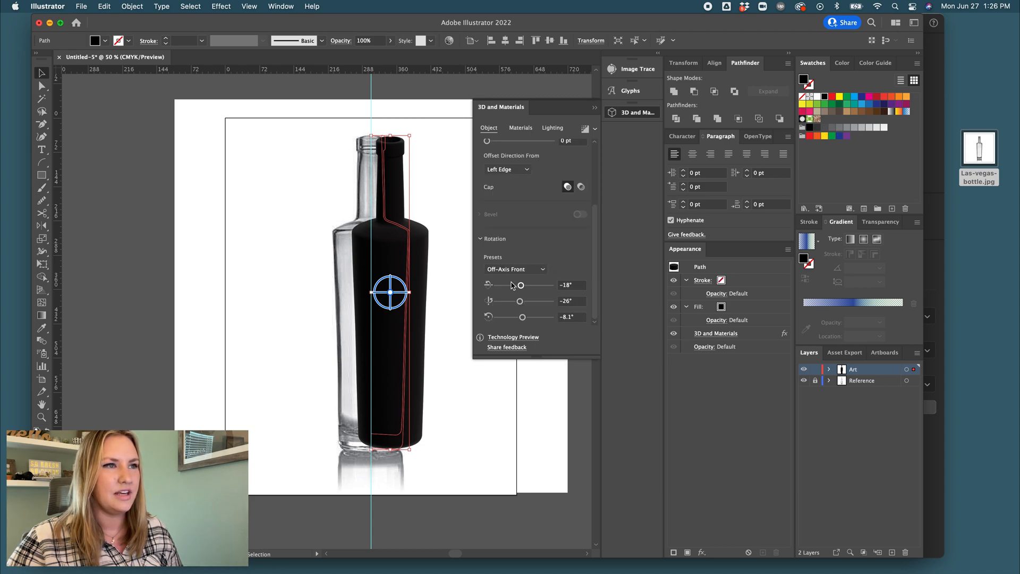
pyautogui.moveTo(520, 285); pyautogui.dragTo(517, 285)
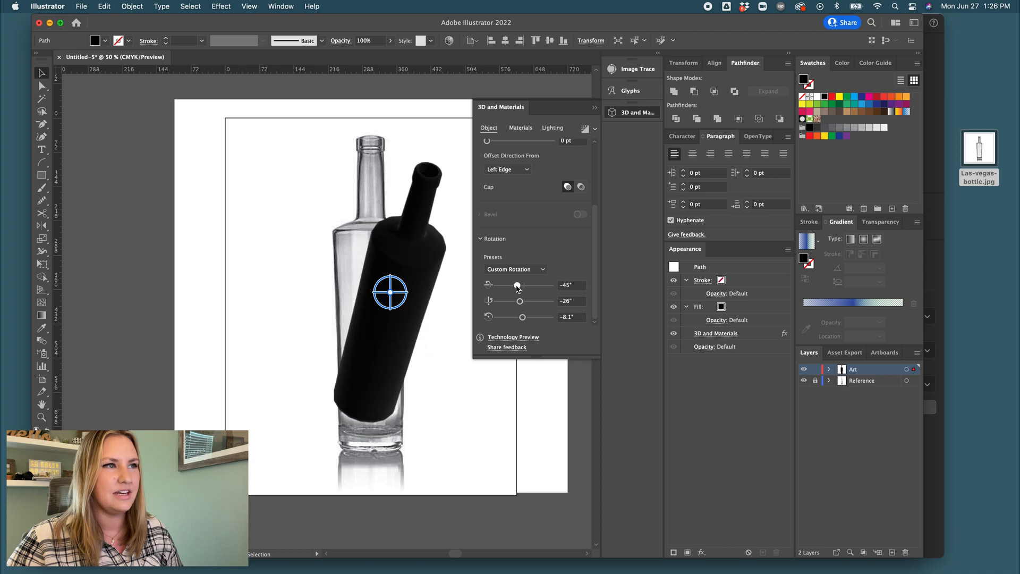
pyautogui.moveTo(517, 284); pyautogui.dragTo(512, 285)
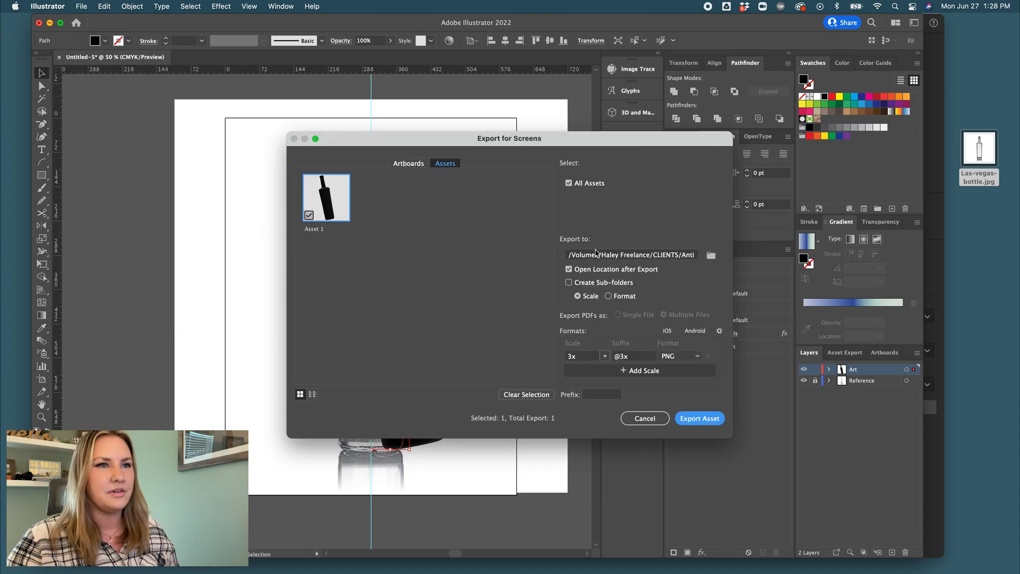
# - Set the export destination to Desktop and the format to OBJ
pyautogui.click(709, 255)
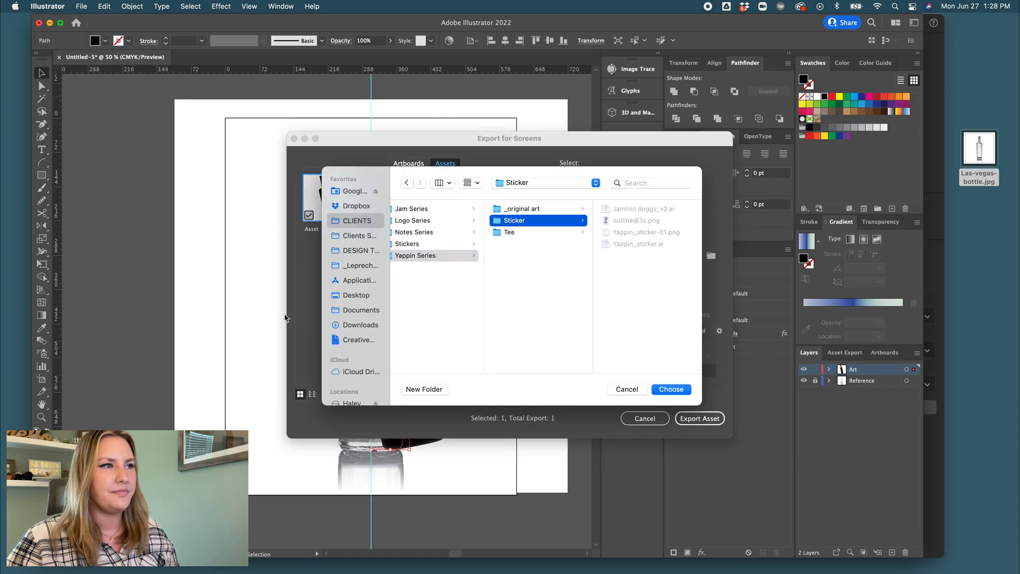
pyautogui.click(672, 389)
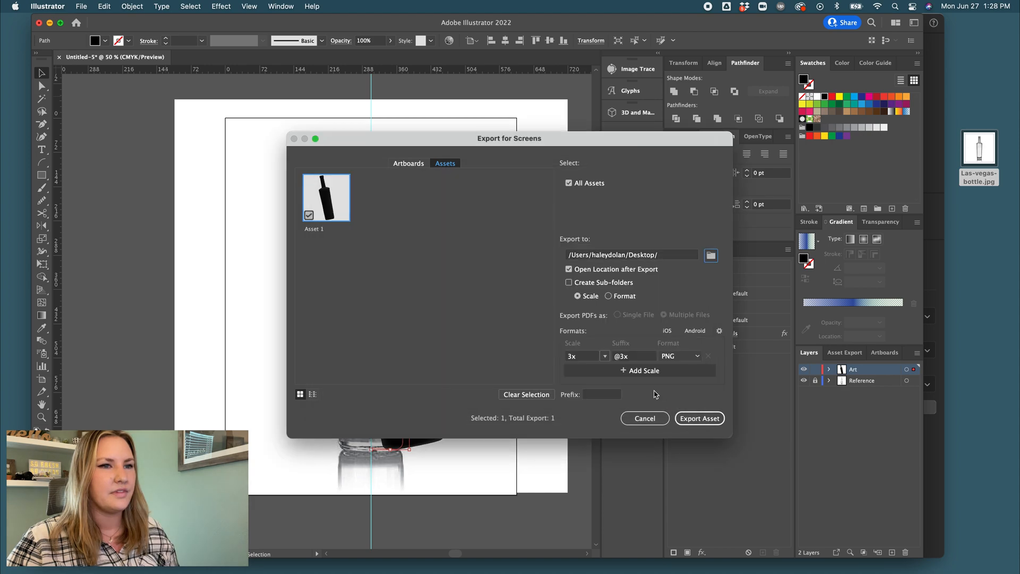
pyautogui.click(680, 356)
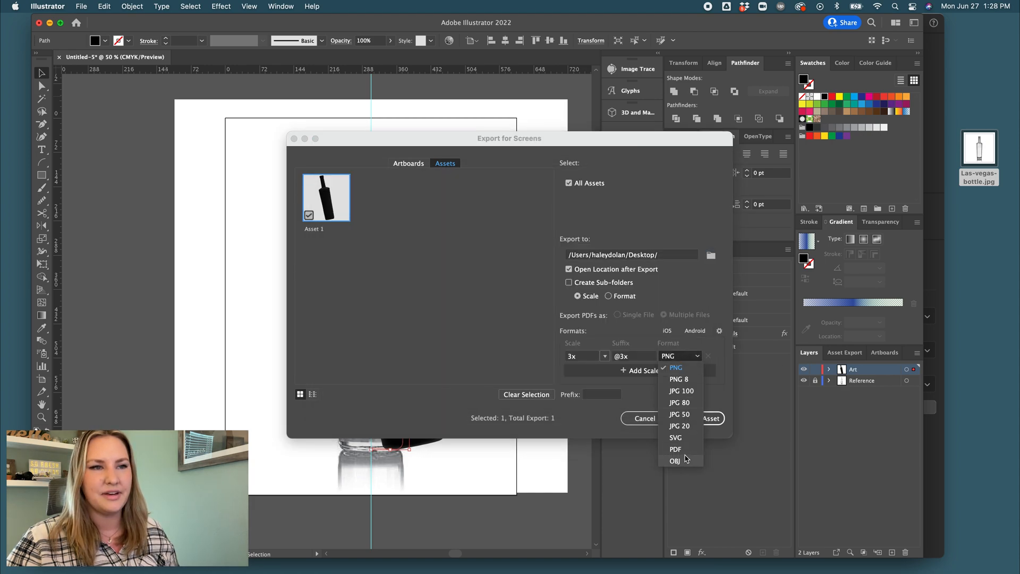
pyautogui.click(675, 460)
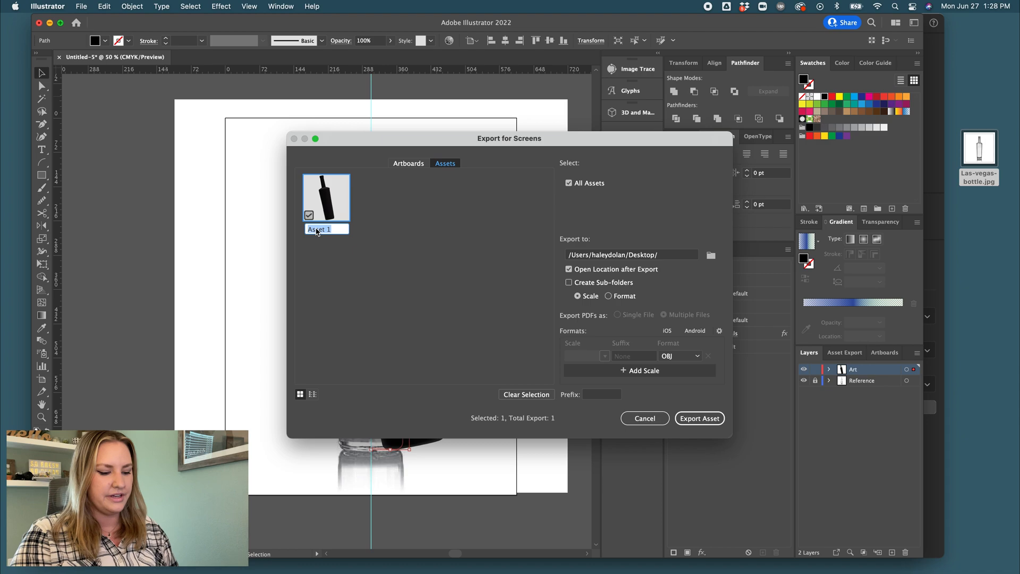
# - Name the asset Las-Vegas-Bottle and export it
pyautogui.write('Las-')
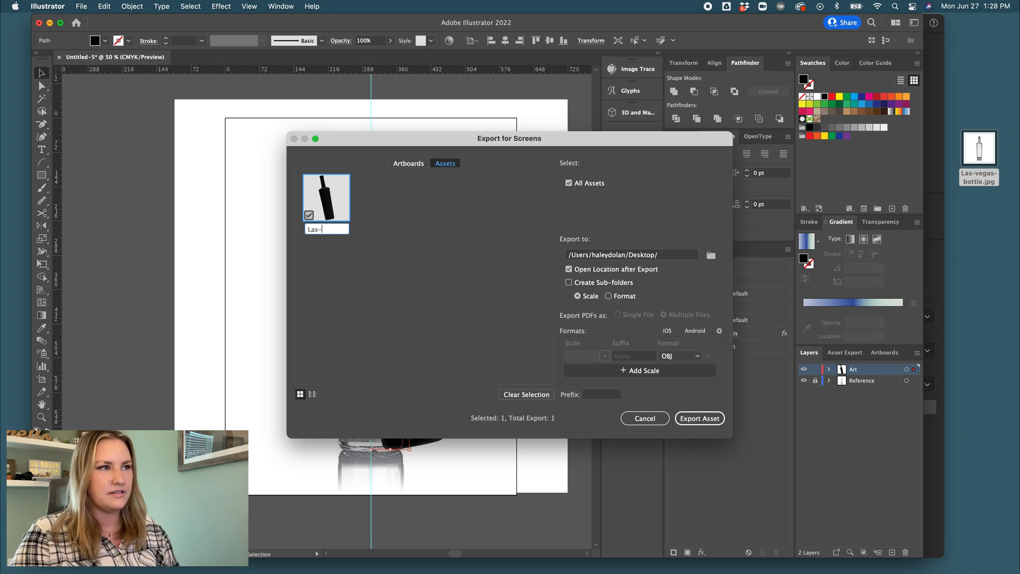
pyautogui.write('Vegas-Bottle')
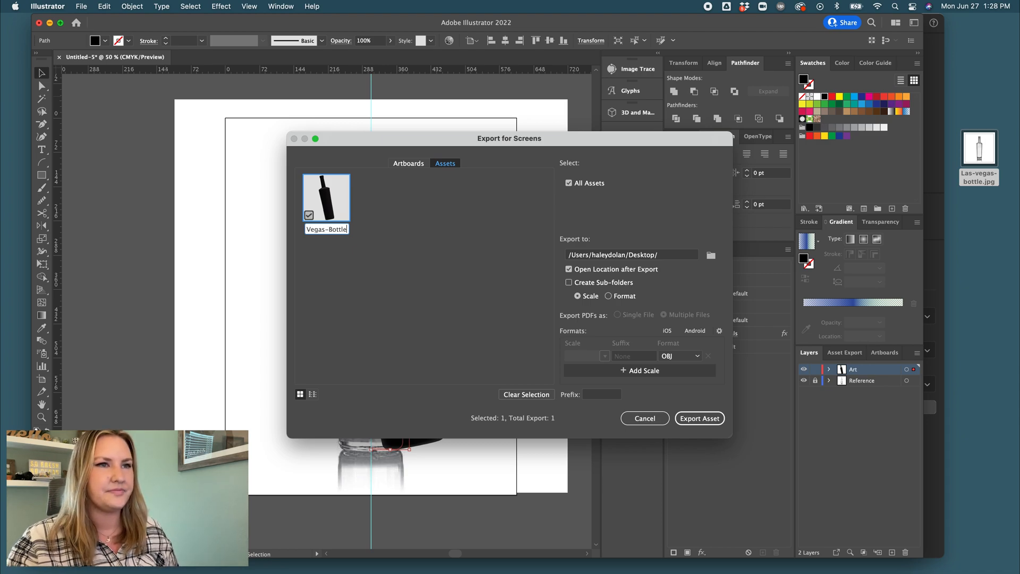
pyautogui.click(699, 419)
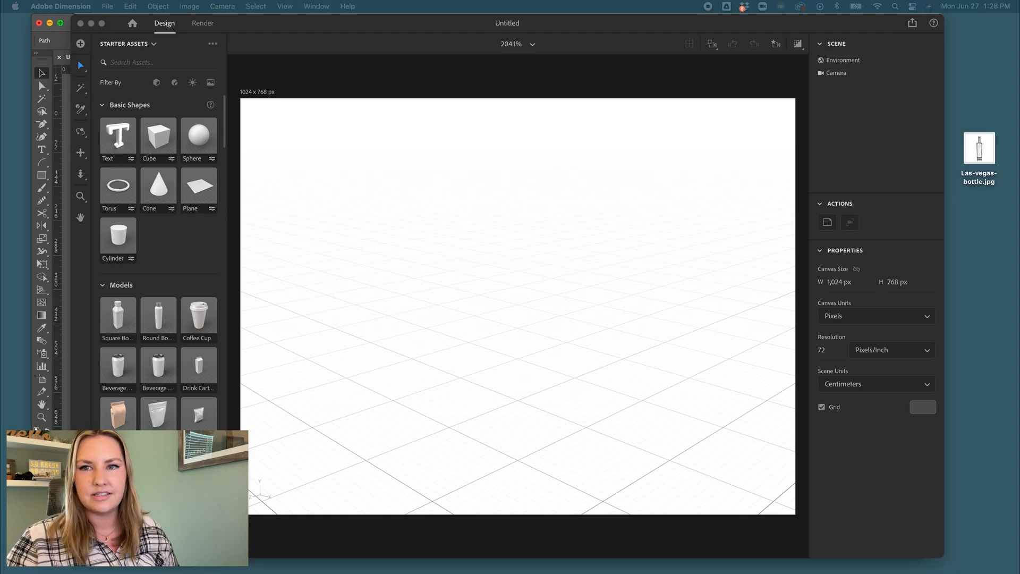
pyautogui.moveTo(318, 158)
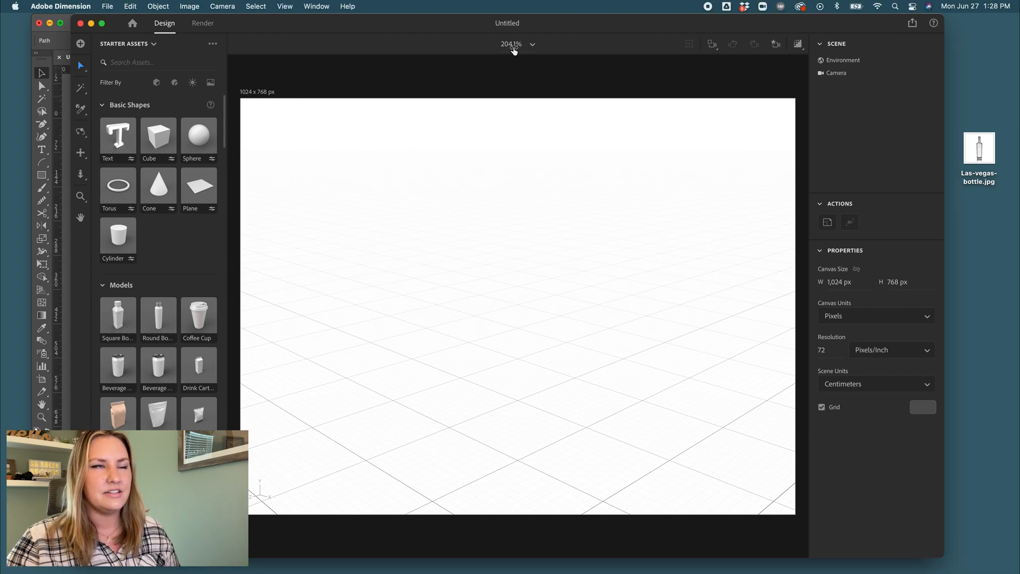
# - View the canvas at 100% and enlarge it to about 2000 by 1500 pixels
pyautogui.click(533, 44)
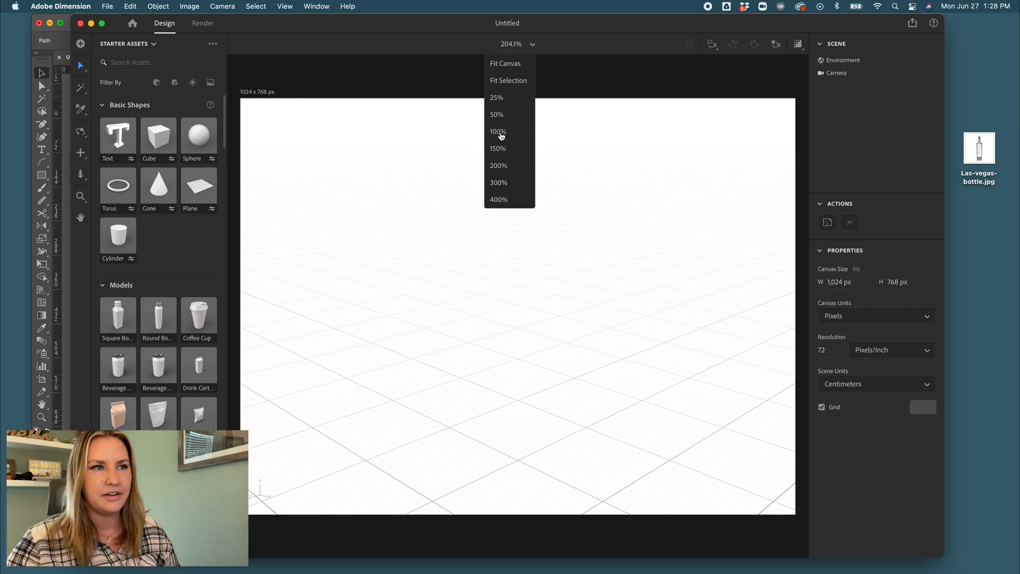
pyautogui.click(498, 131)
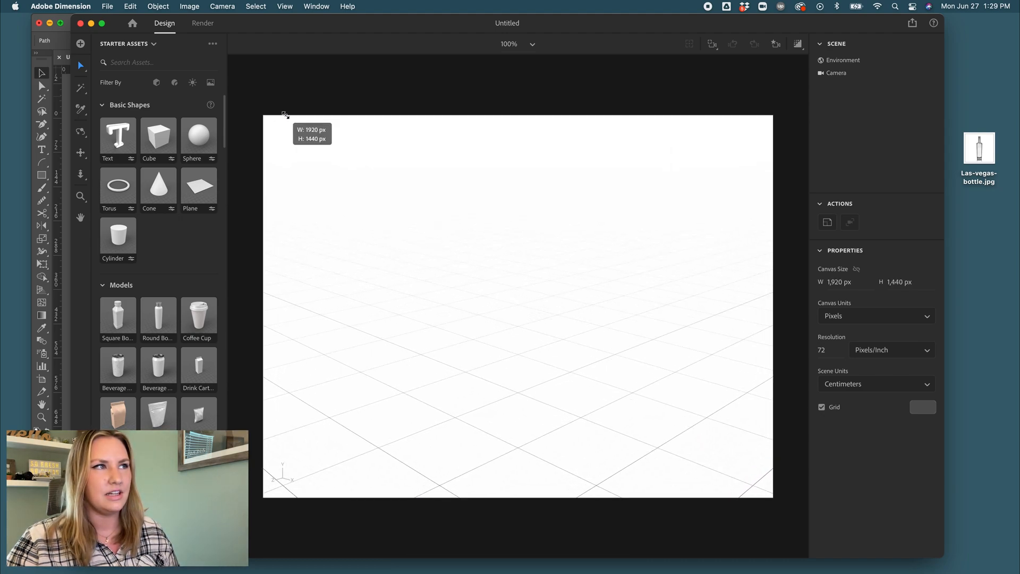
pyautogui.moveTo(284, 115); pyautogui.dragTo(275, 108)
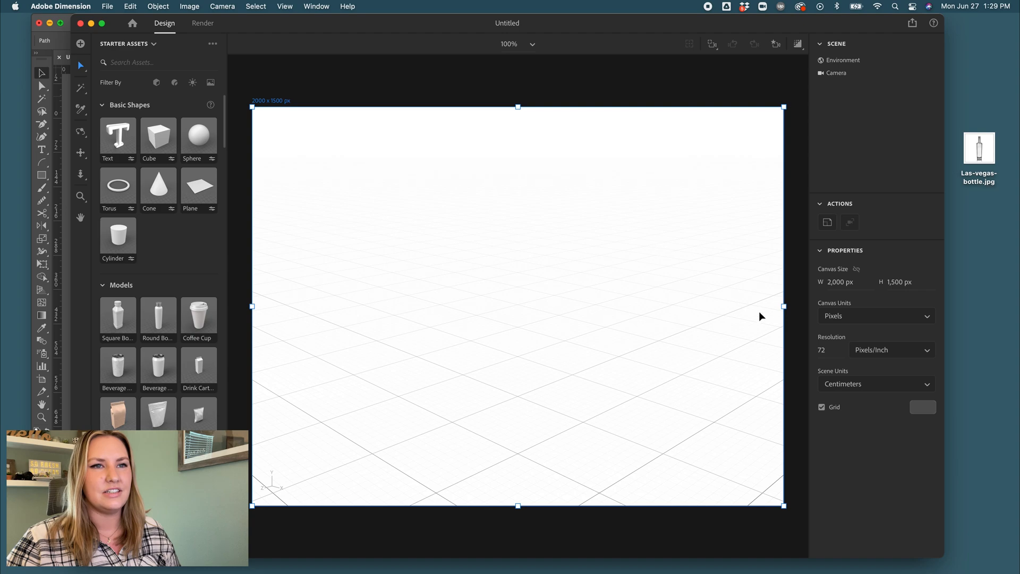
# - Drag the canvas width to settle at about 1,964 × 1,500 px landscape
pyautogui.moveTo(783, 306); pyautogui.dragTo(684, 301)
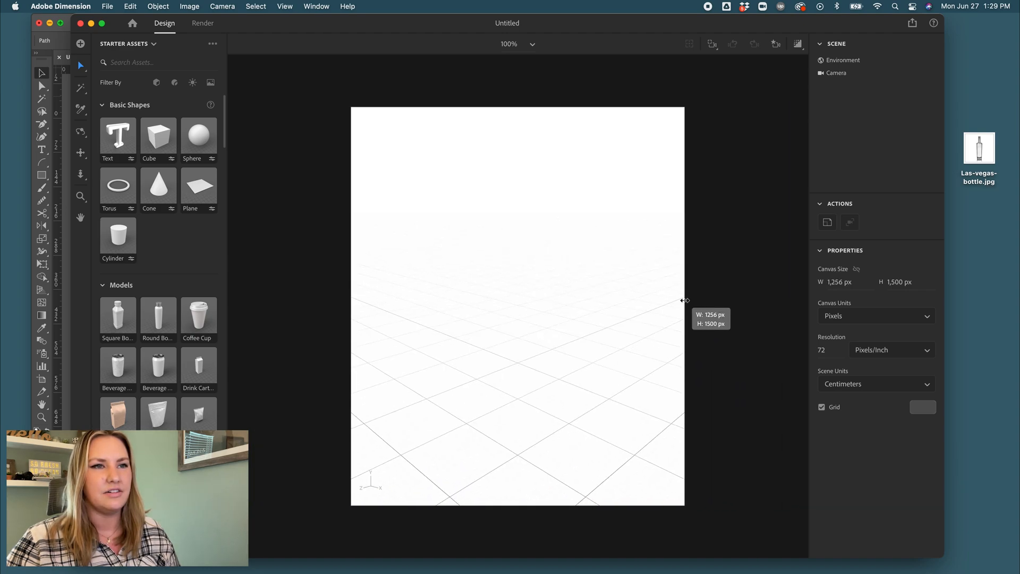
pyautogui.moveTo(683, 299); pyautogui.dragTo(675, 306)
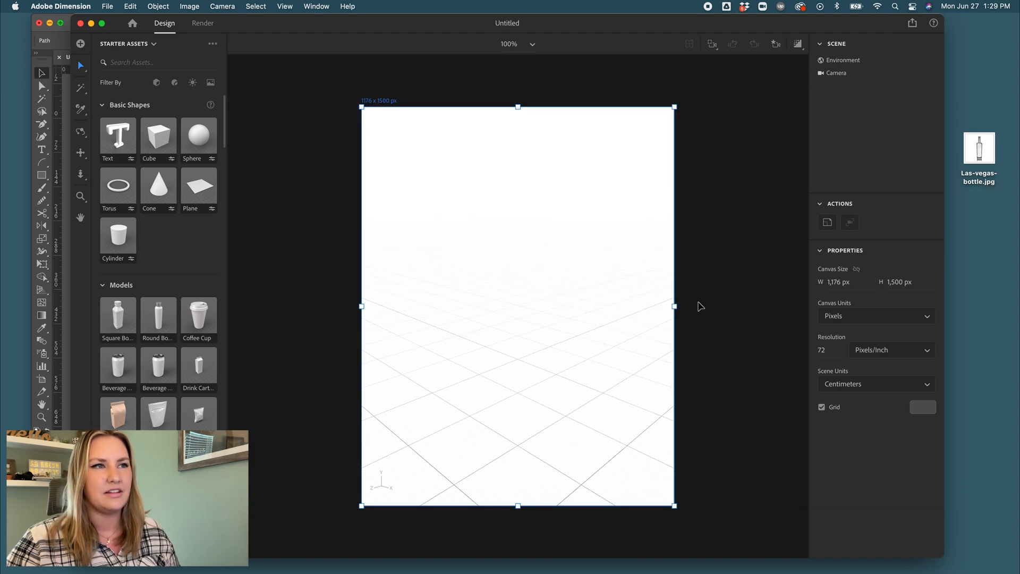
pyautogui.moveTo(675, 306); pyautogui.dragTo(761, 305)
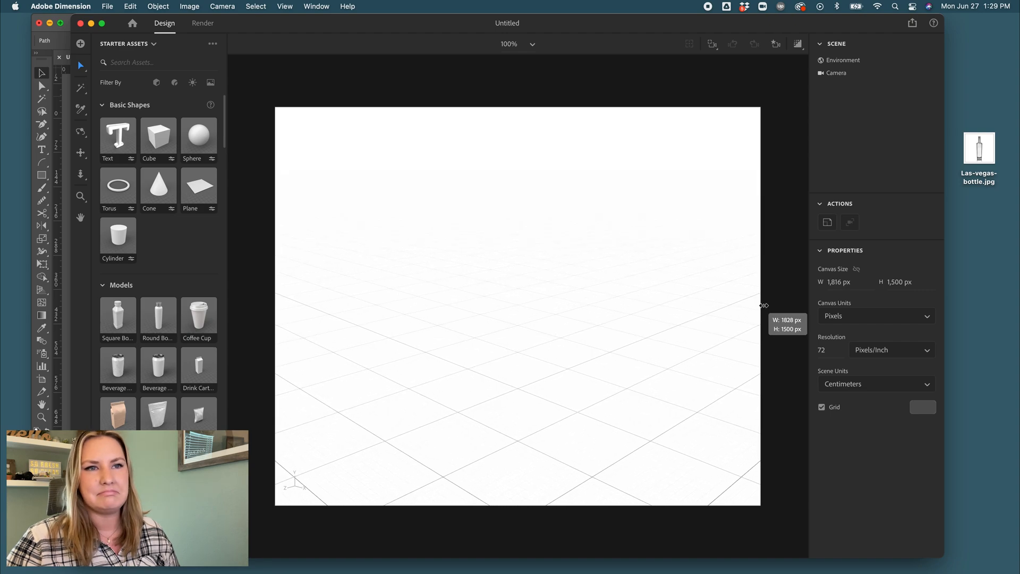
pyautogui.moveTo(763, 305); pyautogui.dragTo(779, 306)
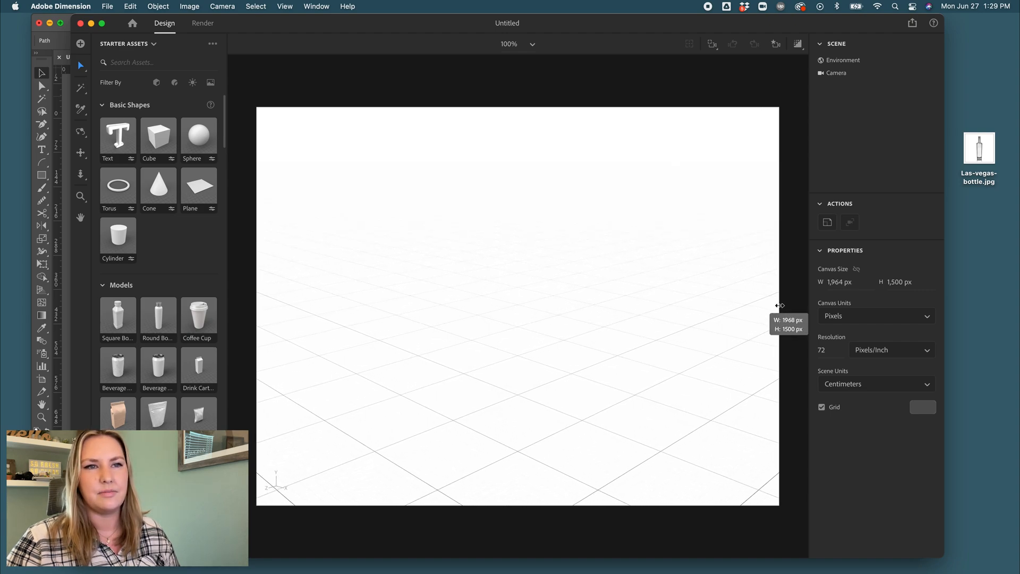
pyautogui.moveTo(779, 306); pyautogui.dragTo(783, 306)
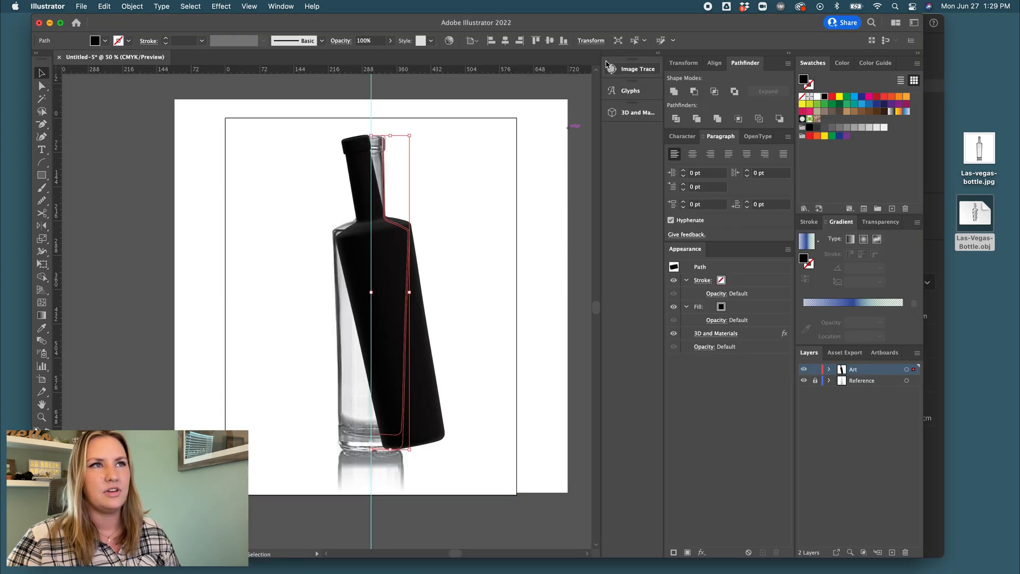
# - Set Illustrator's General units preference to Inches and confirm
pyautogui.click(591, 40)
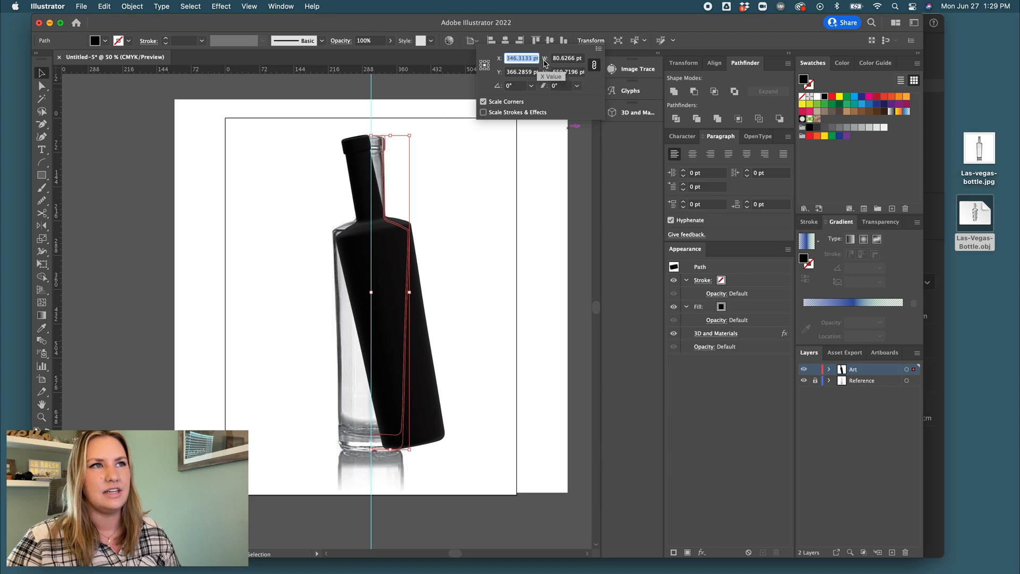
pyautogui.click(47, 6)
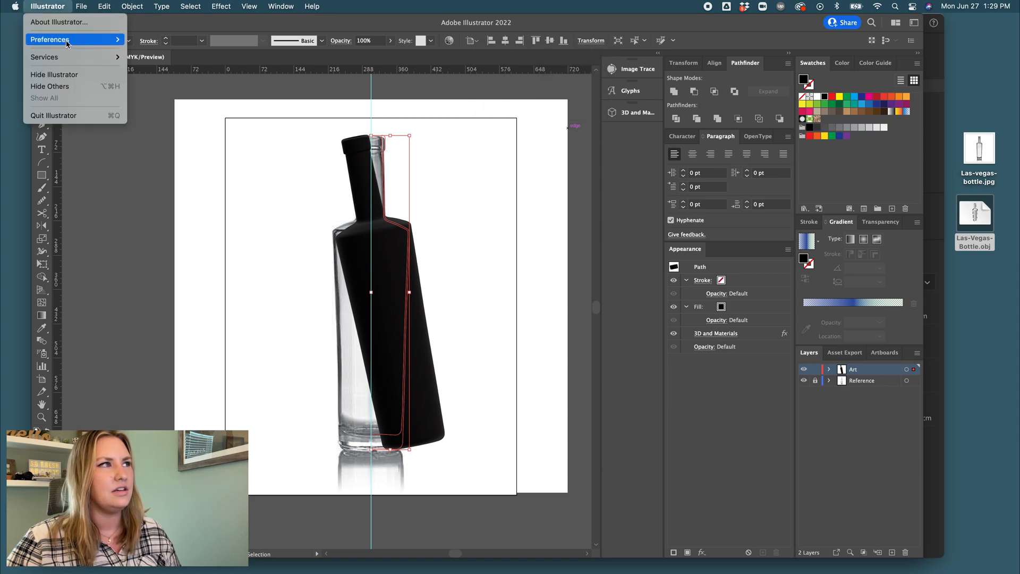
pyautogui.click(46, 40)
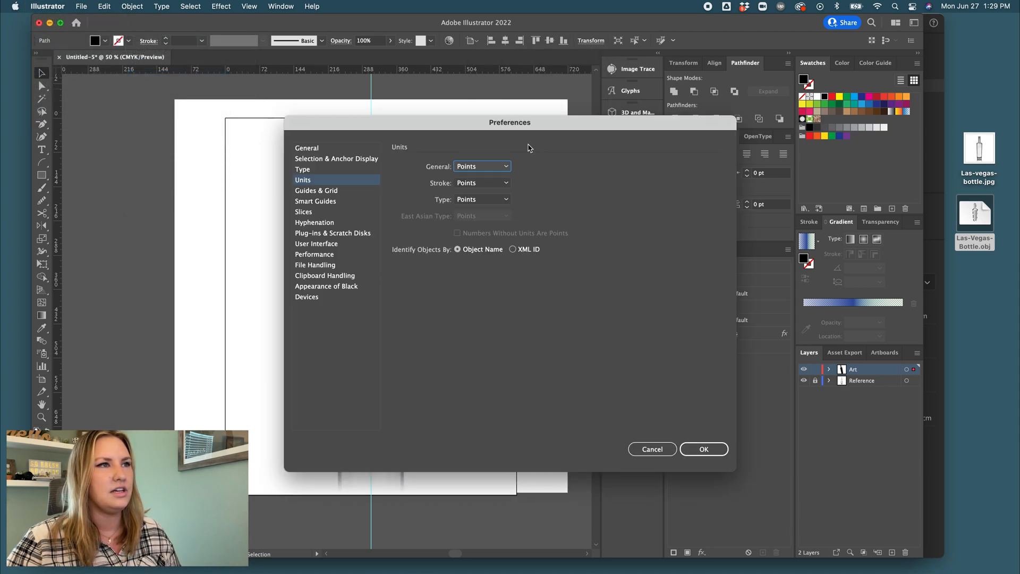
pyautogui.click(482, 165)
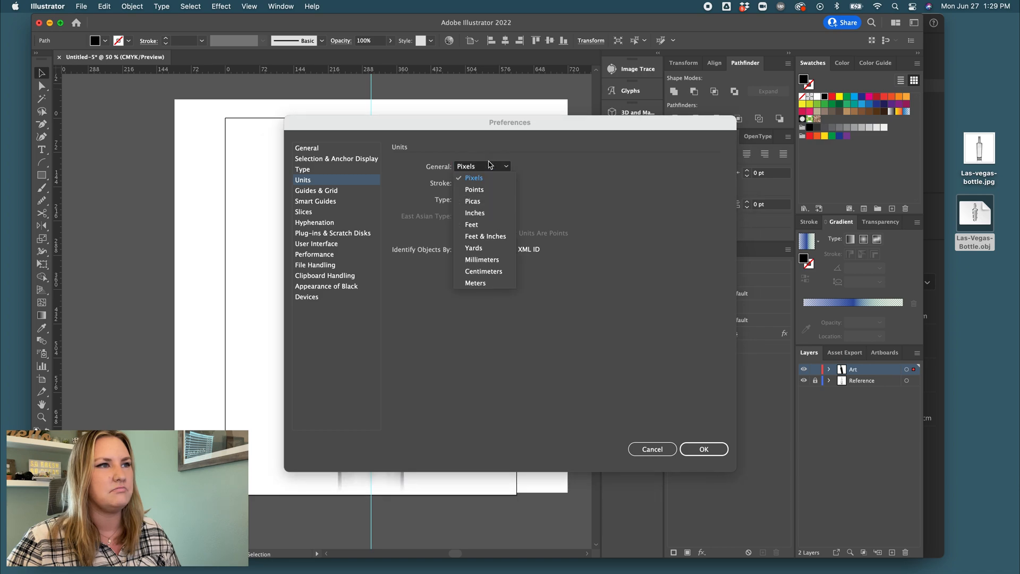
pyautogui.click(475, 213)
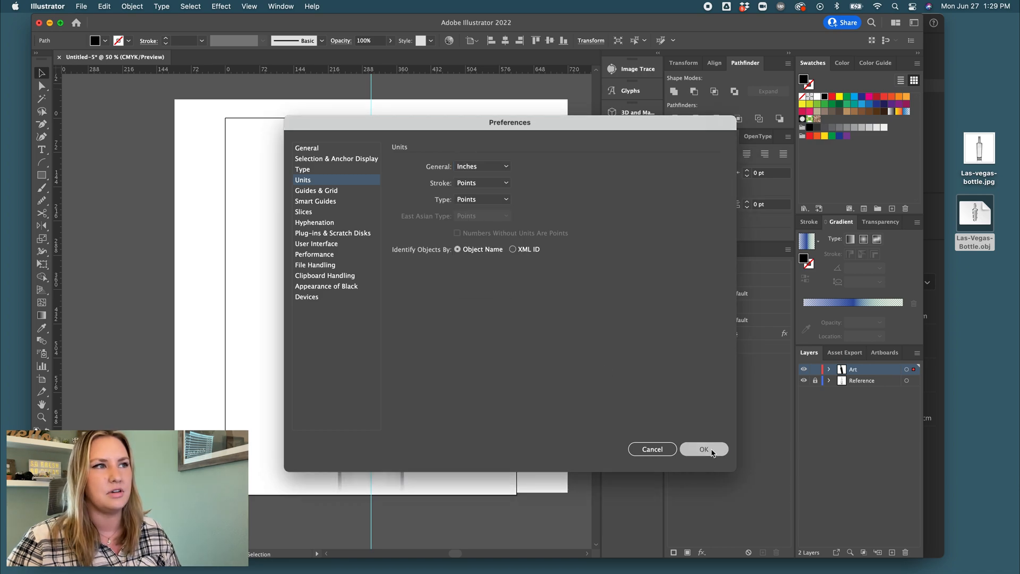
pyautogui.click(703, 448)
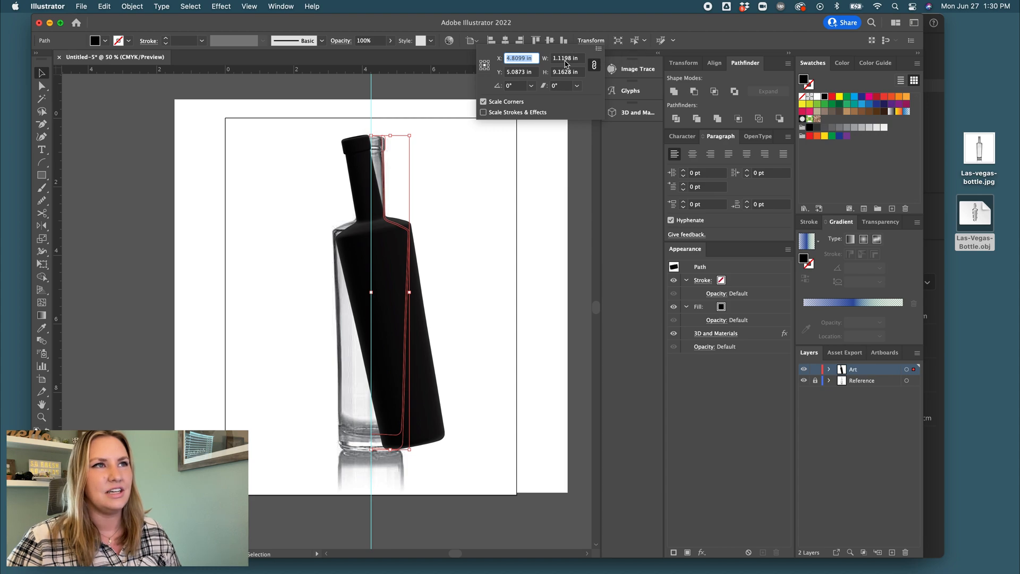
pyautogui.moveTo(561, 64)
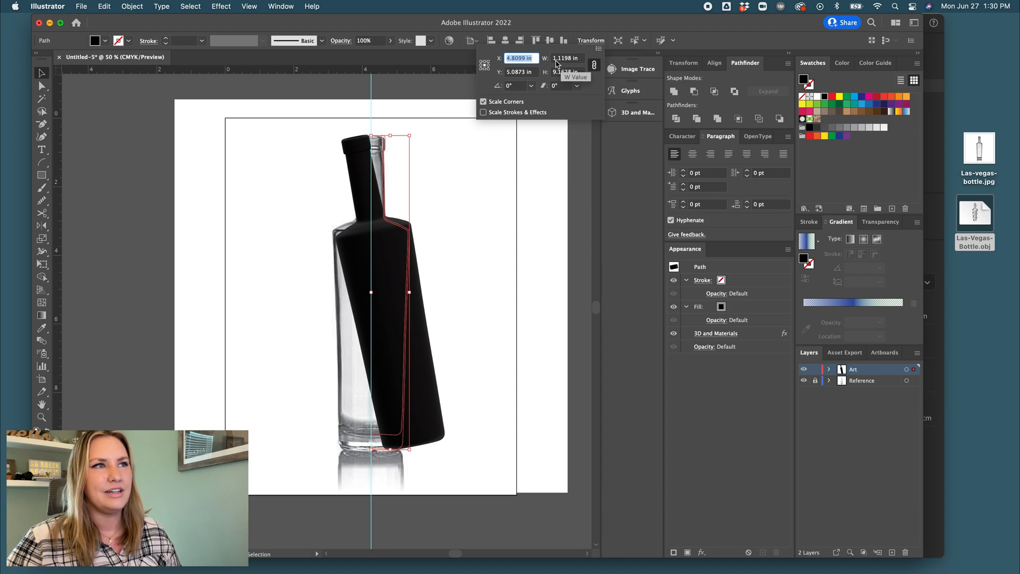
pyautogui.moveTo(558, 87)
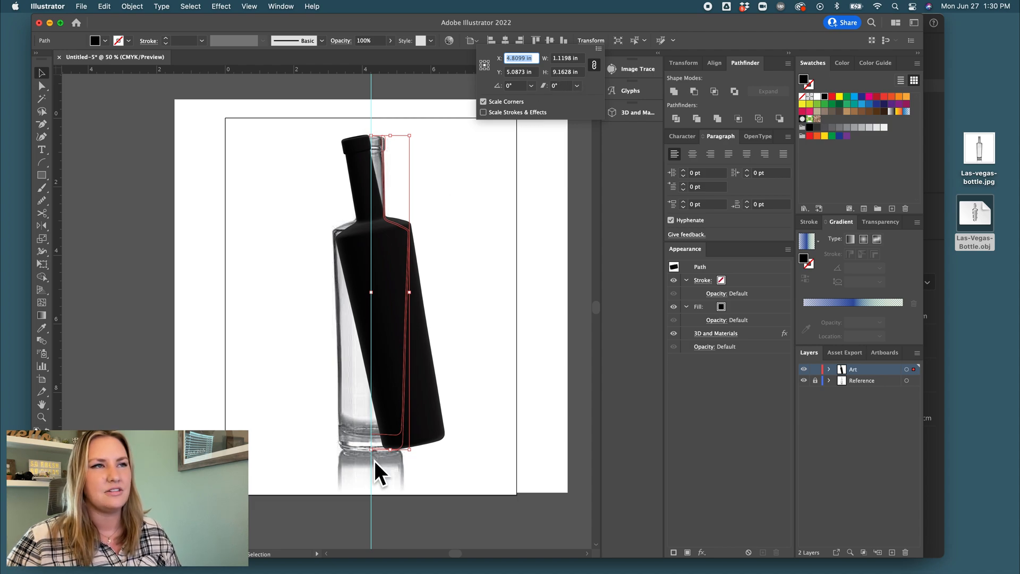
pyautogui.moveTo(521, 229)
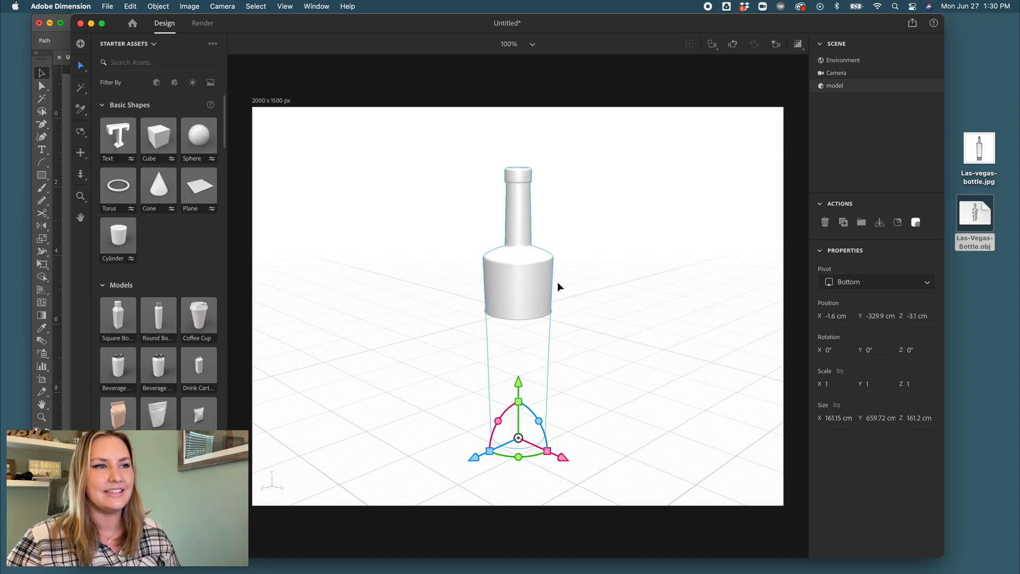
pyautogui.moveTo(584, 283)
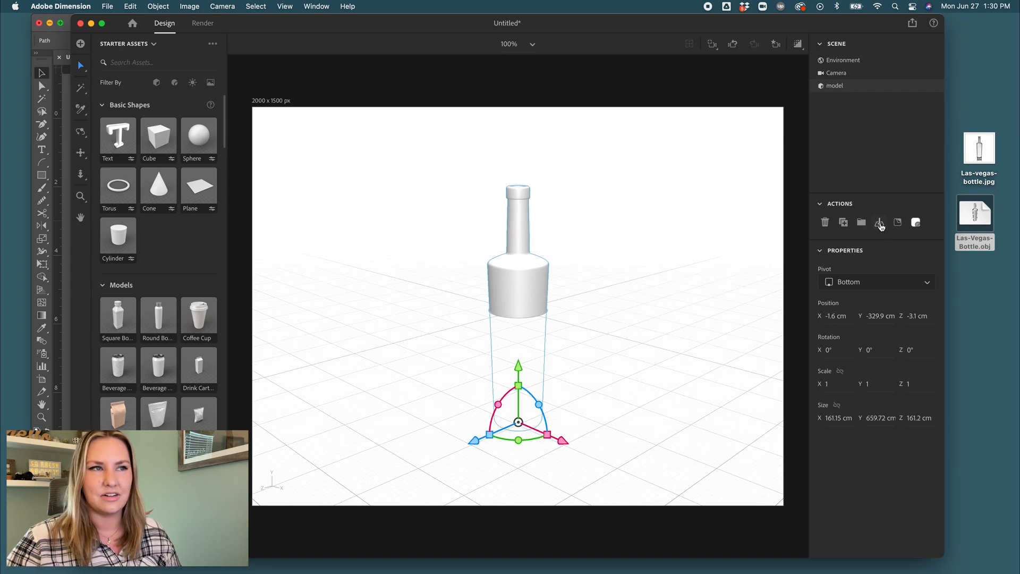
pyautogui.moveTo(879, 223)
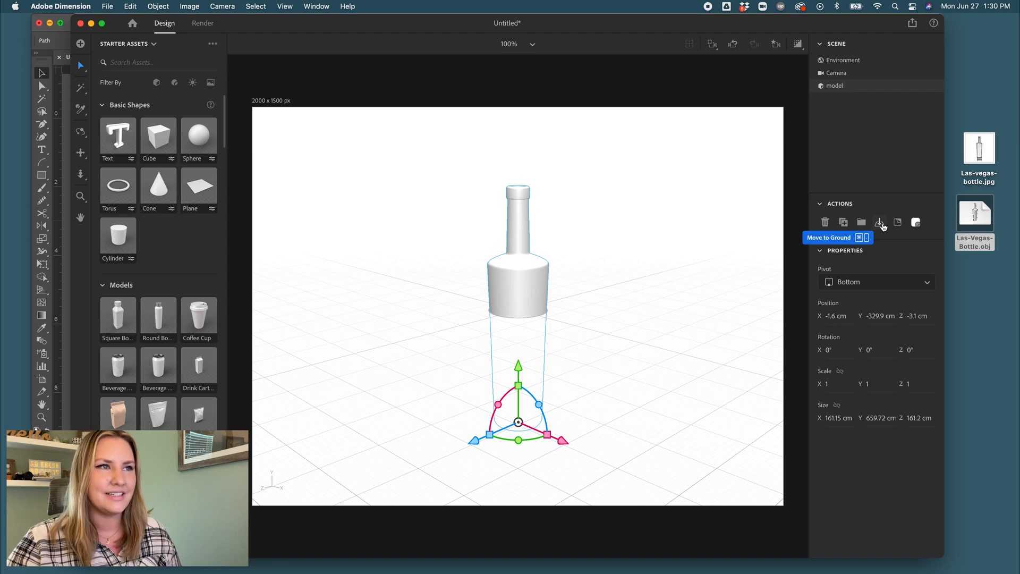
# - Drop the floating bottle onto the ground plane and select it in the Scene panel
pyautogui.click(880, 222)
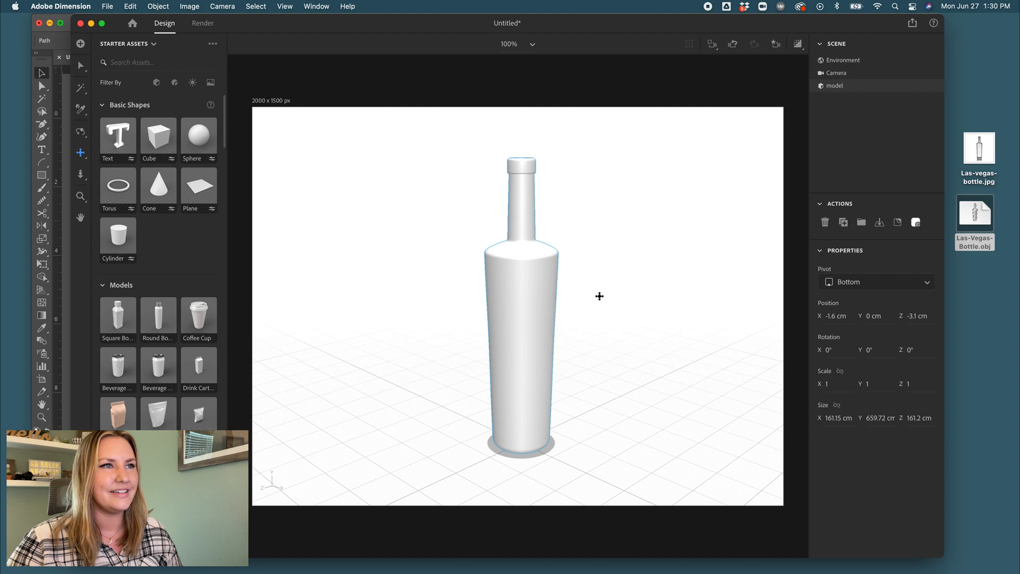
pyautogui.click(835, 85)
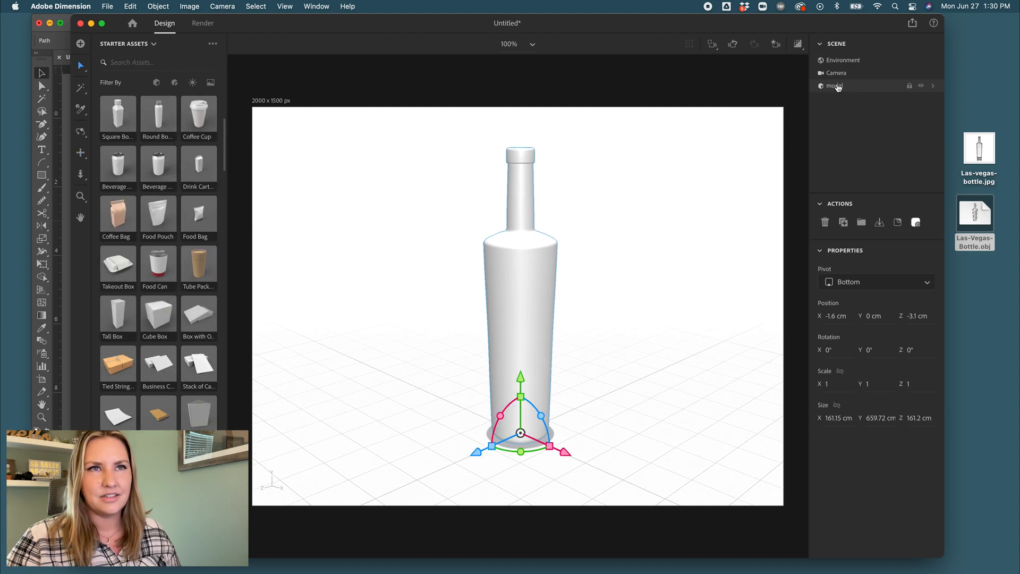
# - Rename the model layer from 'model' to 'Las-Vegas-Bottle'
pyautogui.doubleClick(835, 85)
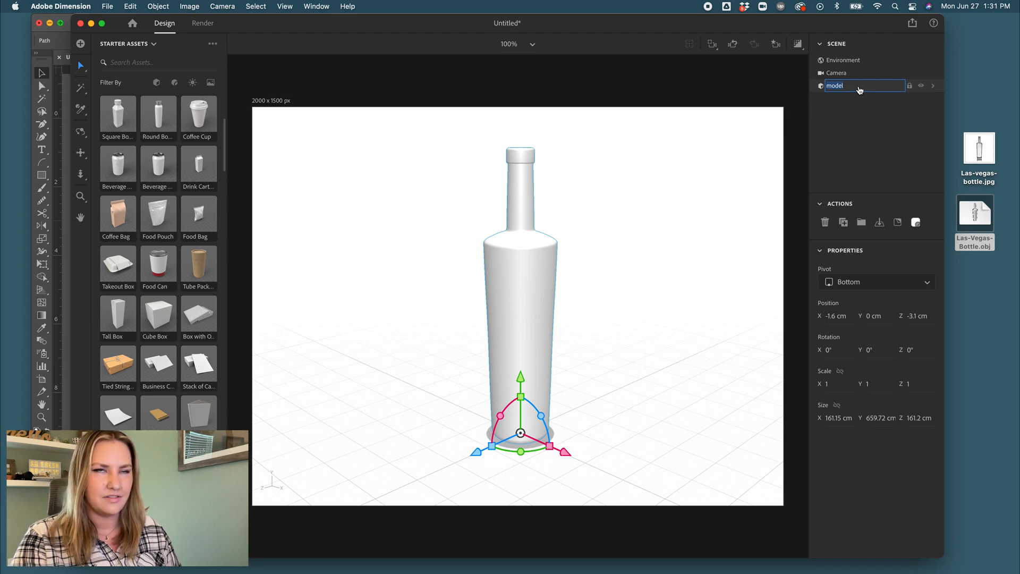
pyautogui.write('Las')
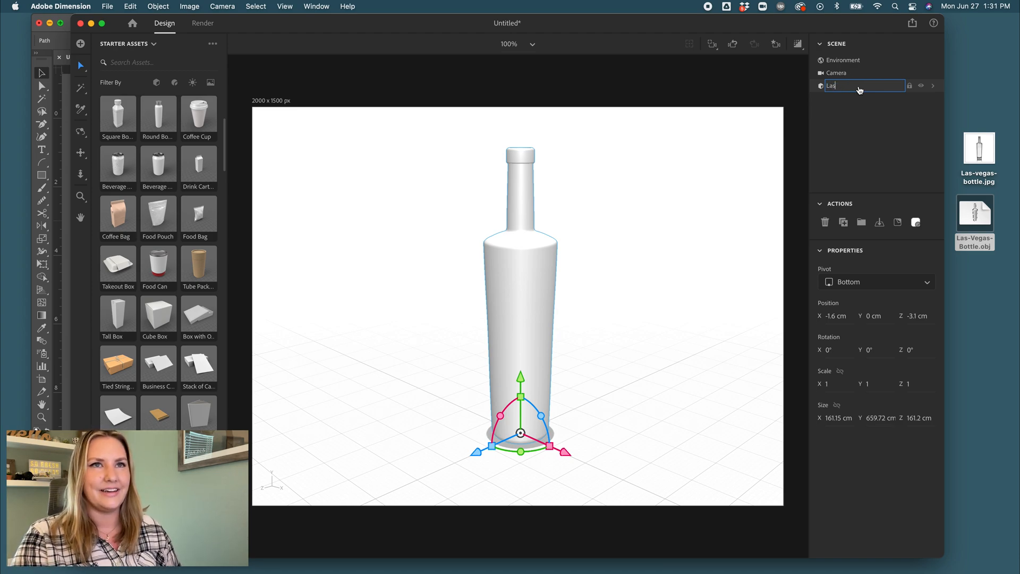
pyautogui.write('Las-Vegas-Bottle')
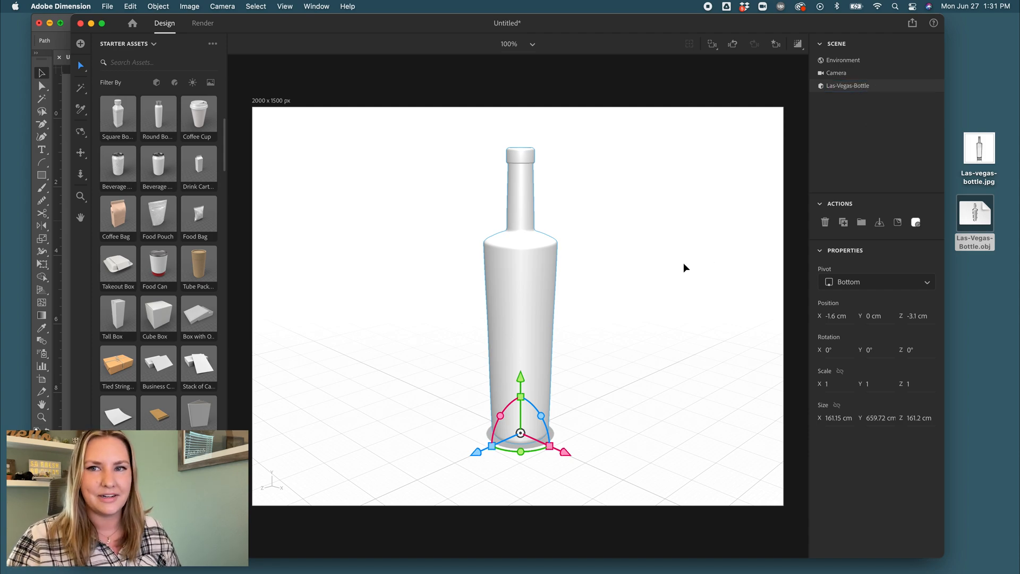
pyautogui.moveTo(674, 283)
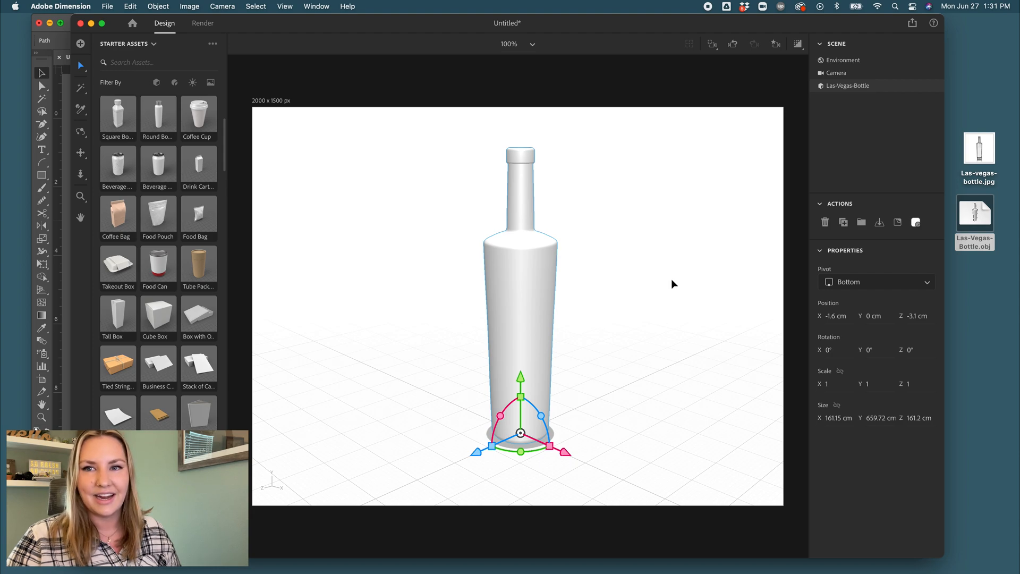
pyautogui.moveTo(679, 287)
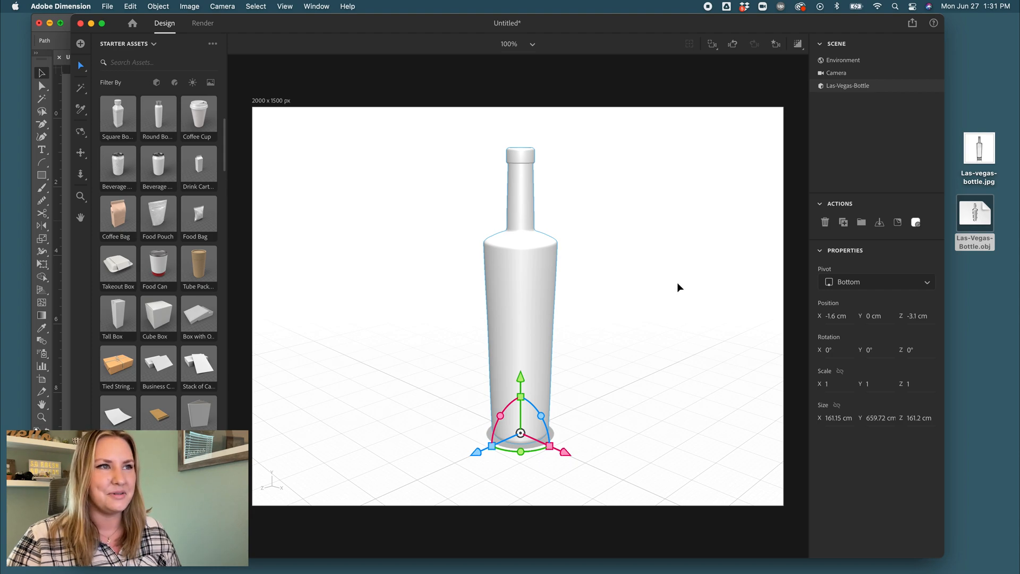
# - Apply the Adobe Standard Glass material to the bottle and turn on Render Preview
pyautogui.scroll(-3)
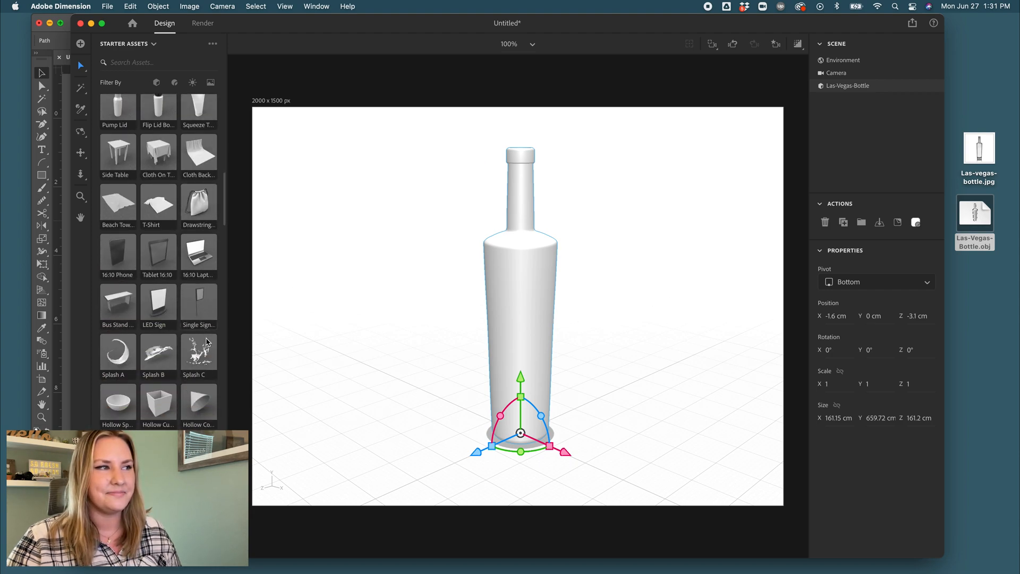
pyautogui.scroll(-3)
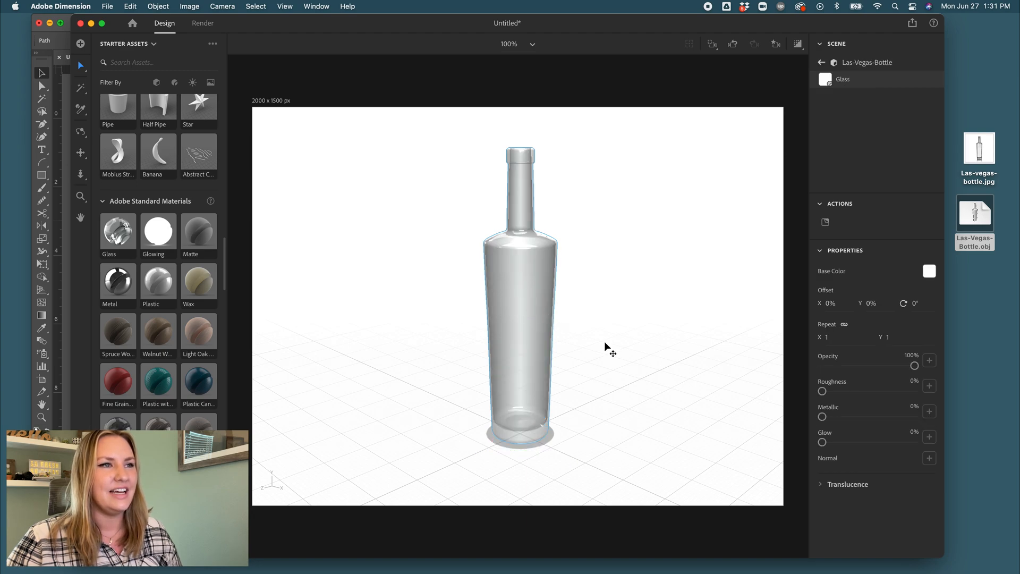
pyautogui.click(797, 44)
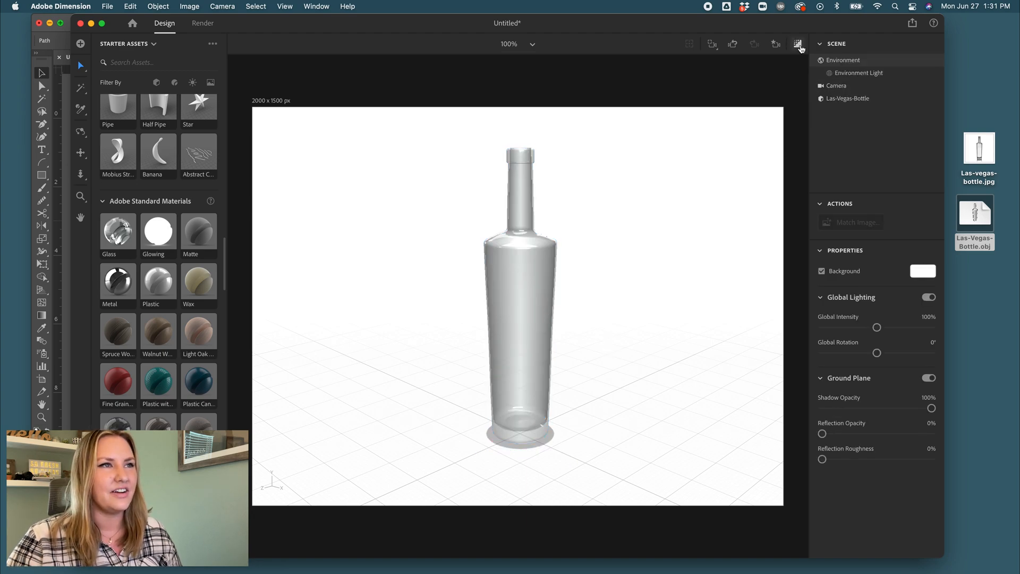
pyautogui.click(797, 44)
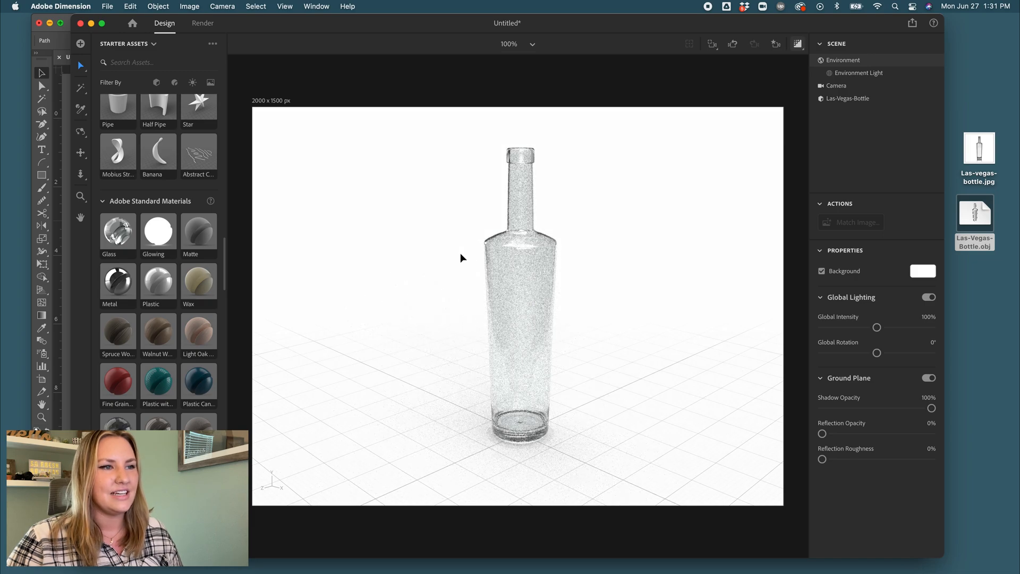